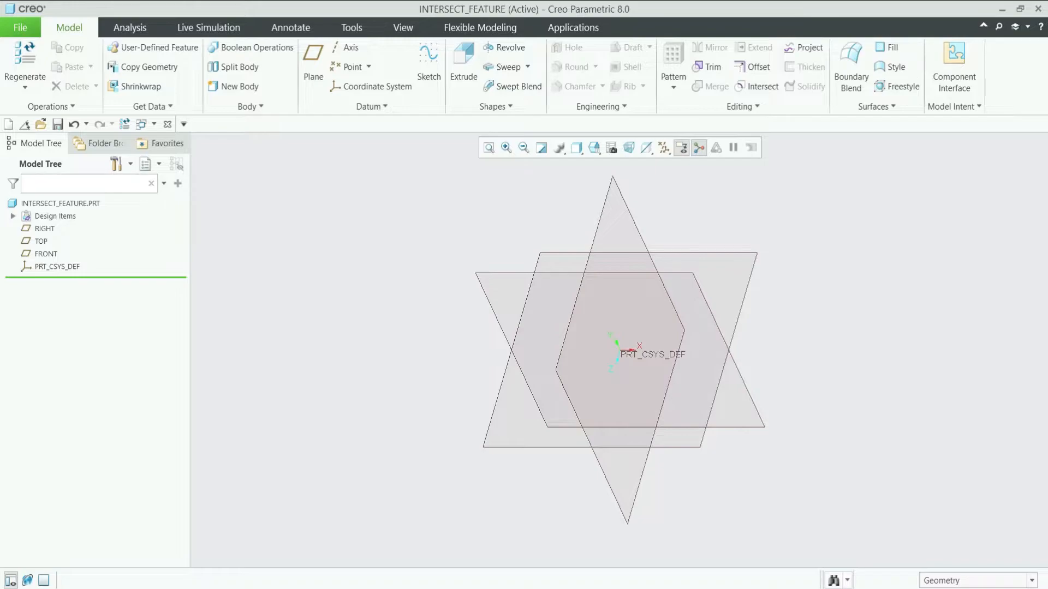
- Begin Sketch 1 with the FRONT datum plane as its sketching plane
{"action": "left_click", "coordinate": [45, 254]}
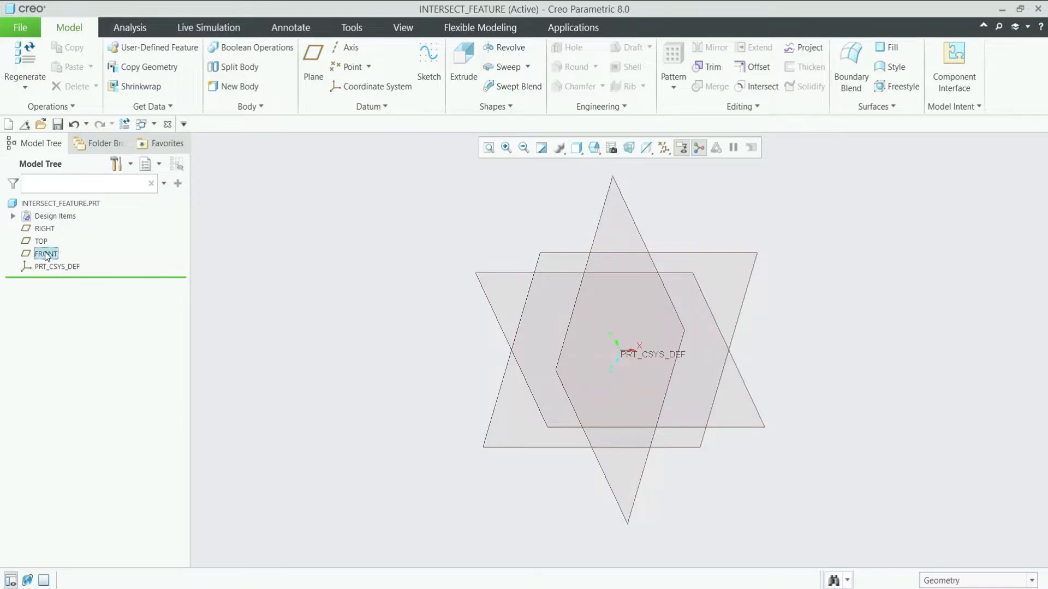
{"action": "left_click", "coordinate": [46, 253]}
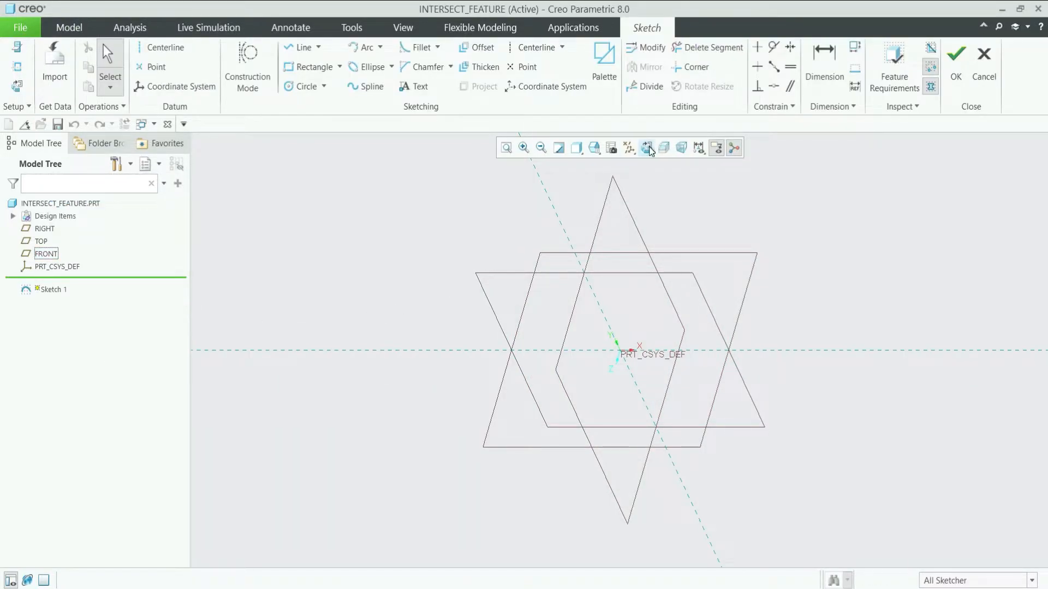
- Draw a vertical line below the origin and two joined arcs forming an S-curve
{"action": "left_click", "coordinate": [645, 148]}
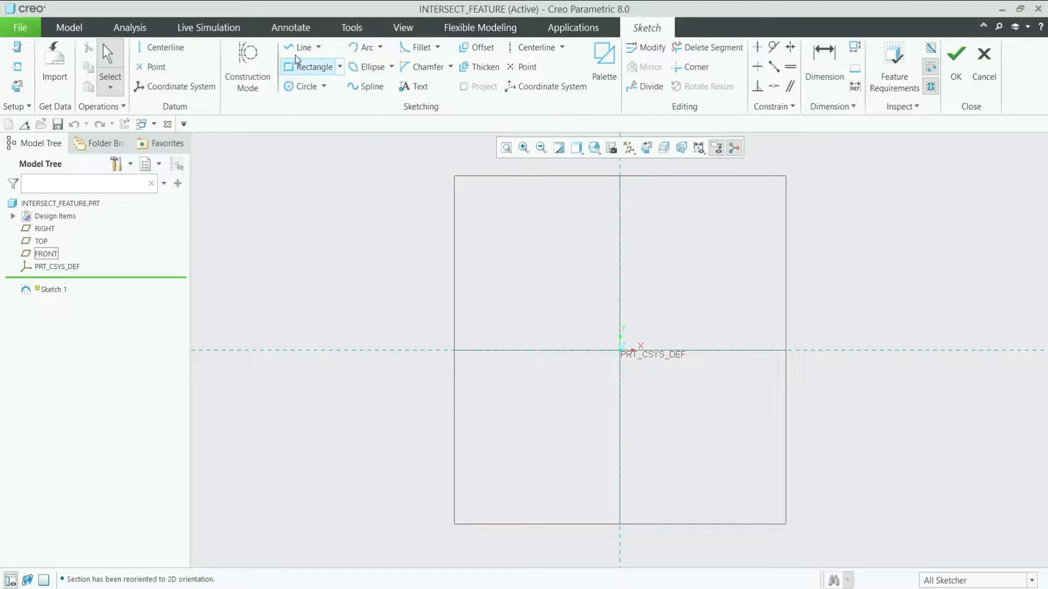
{"action": "left_click", "coordinate": [302, 47]}
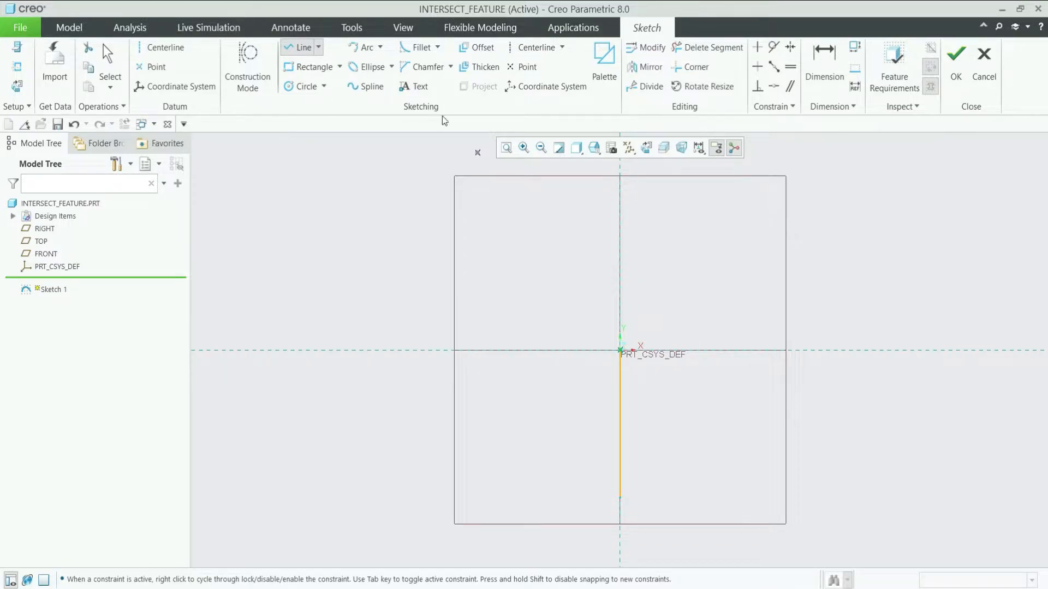
{"action": "left_click", "coordinate": [362, 48]}
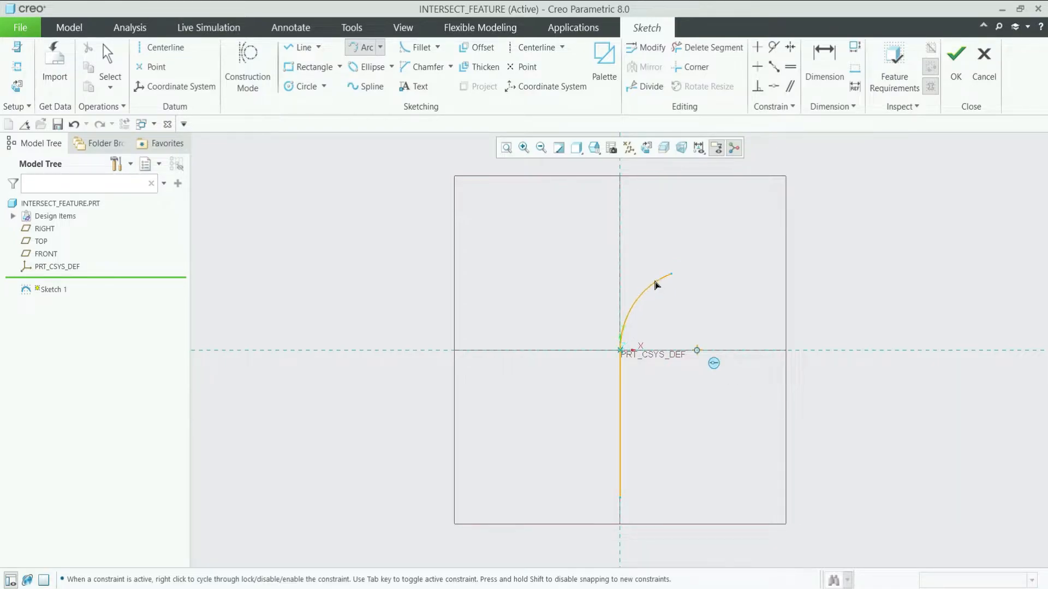
{"action": "left_click", "coordinate": [648, 301]}
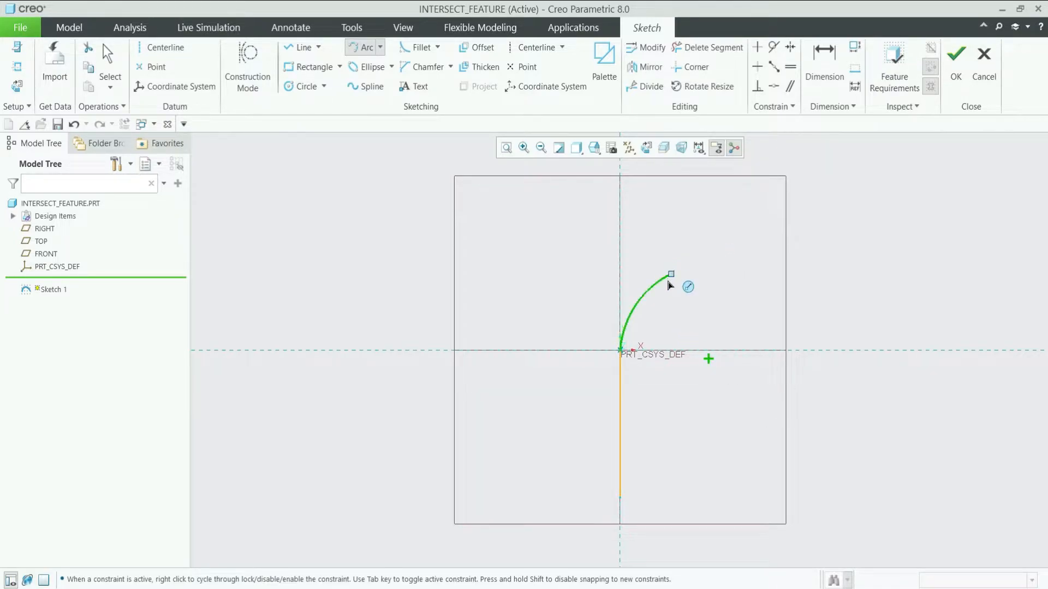
{"action": "left_click_drag", "start_coordinate": [670, 274], "coordinate": [711, 205]}
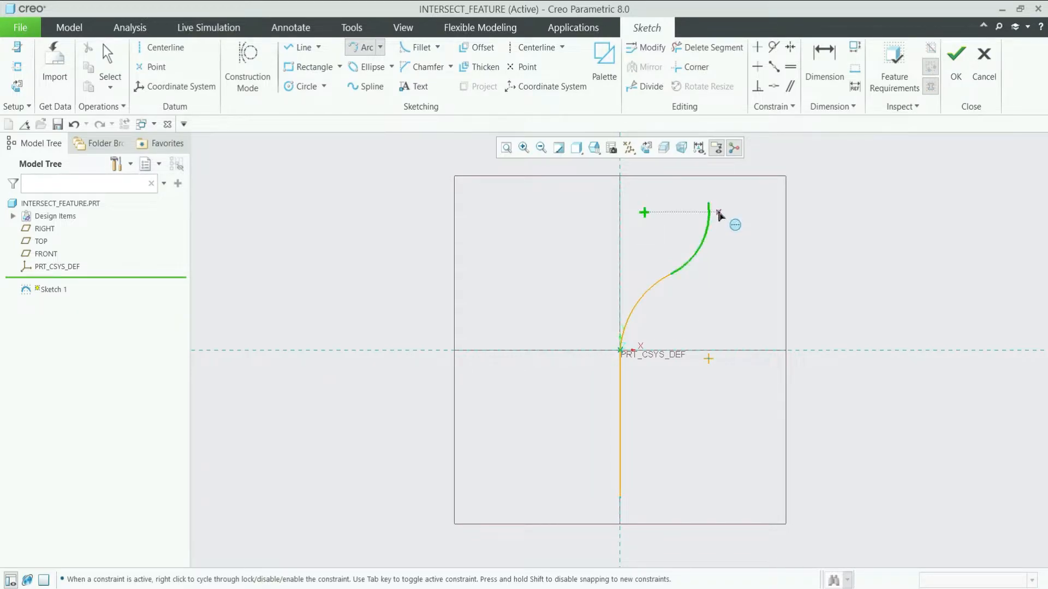
{"action": "left_click", "coordinate": [301, 47]}
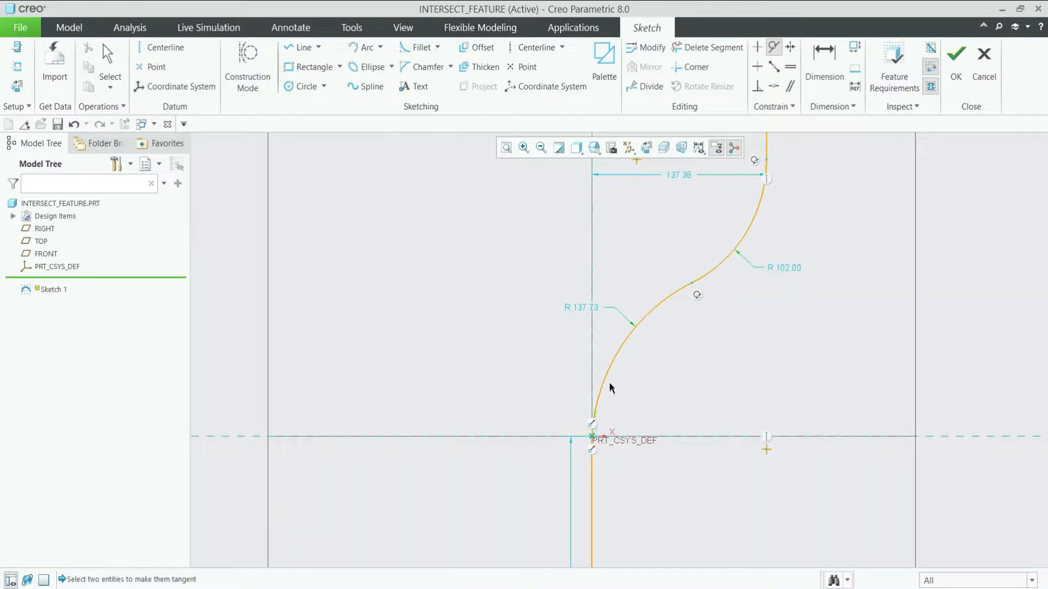
- Constrain the arc tangent to the vertical line
{"action": "left_click", "coordinate": [608, 384]}
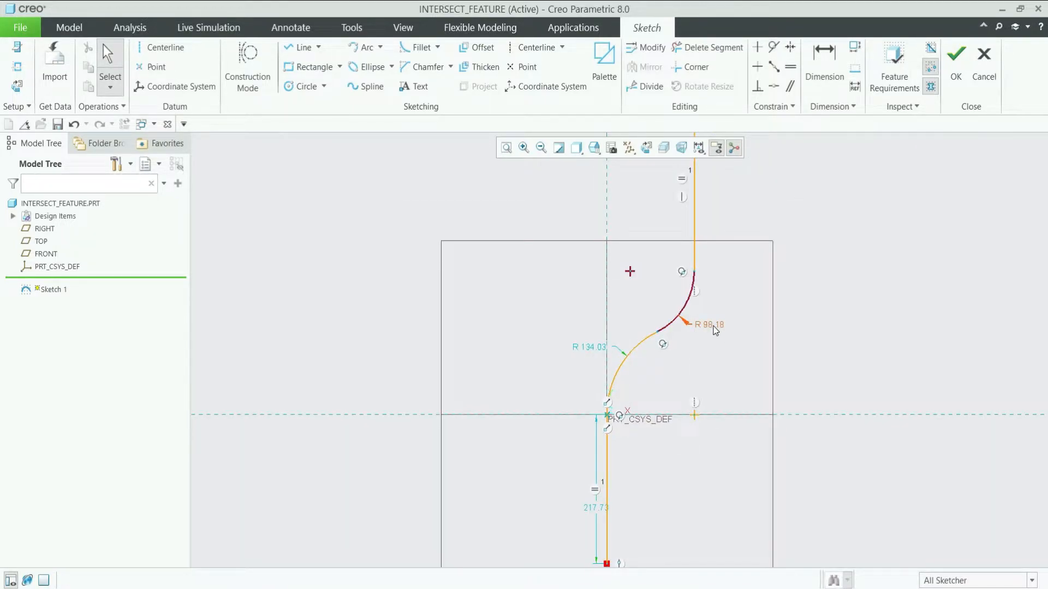
- Set both arc radii to 60, dimension the 50 mm end lines, and accept Sketch 1
{"action": "double_click", "coordinate": [708, 324]}
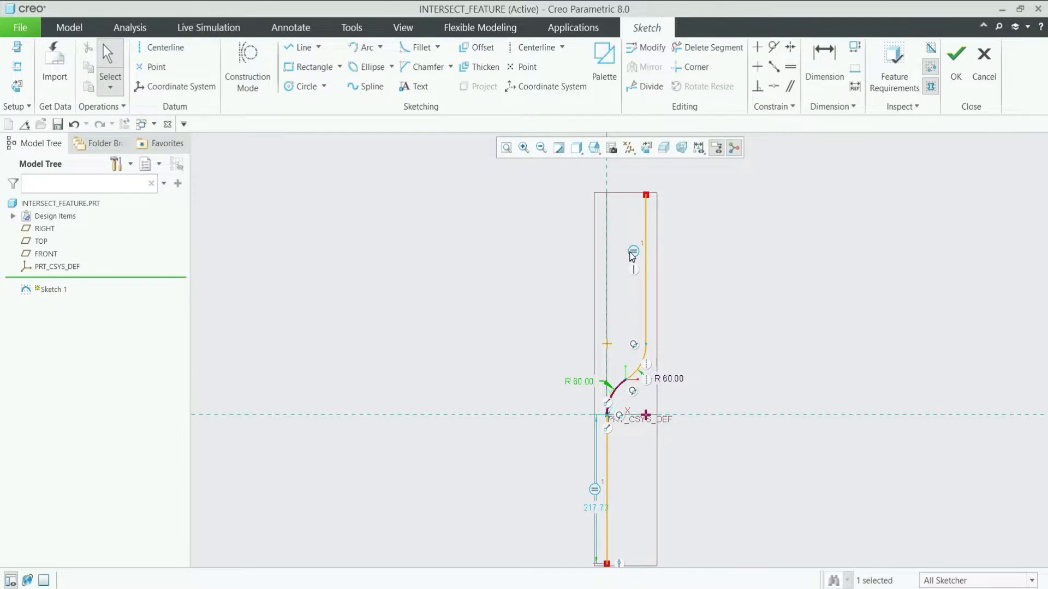
{"action": "mouse_move", "coordinate": [633, 251]}
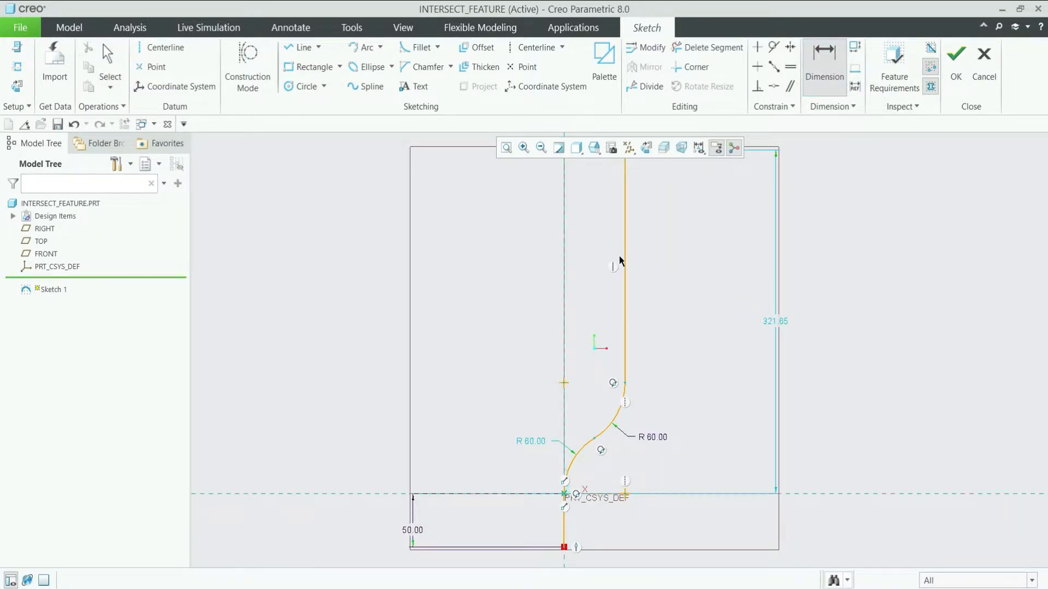
{"action": "left_click", "coordinate": [620, 267]}
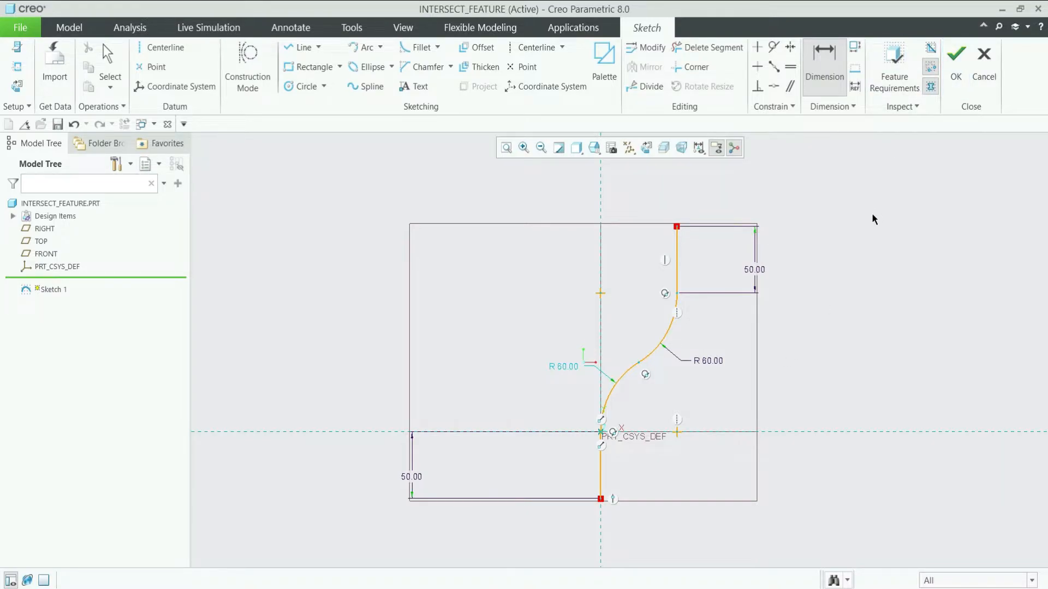
{"action": "left_click", "coordinate": [955, 60]}
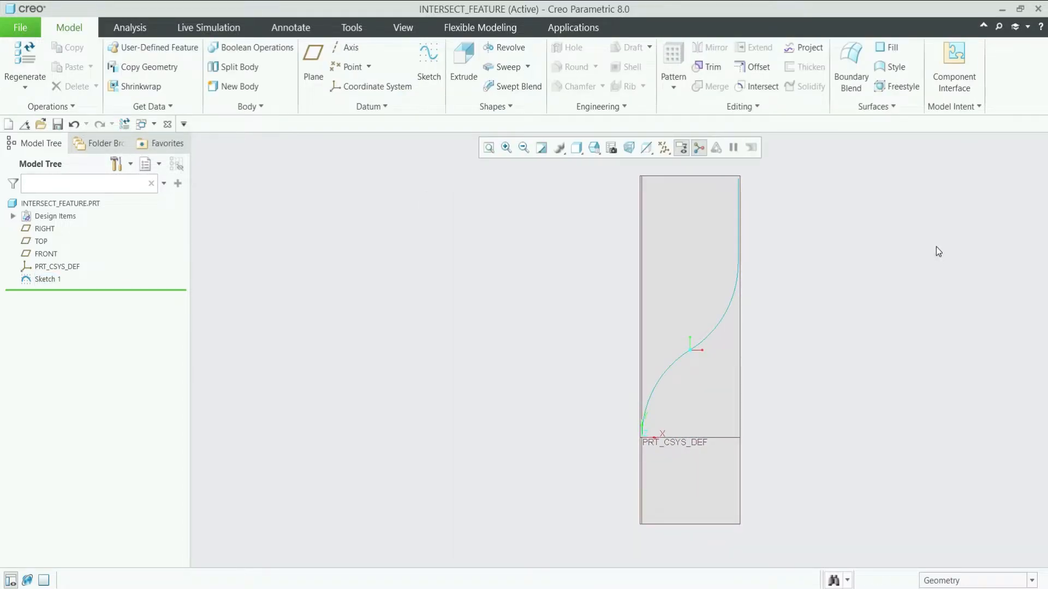
{"action": "mouse_move", "coordinate": [50, 232]}
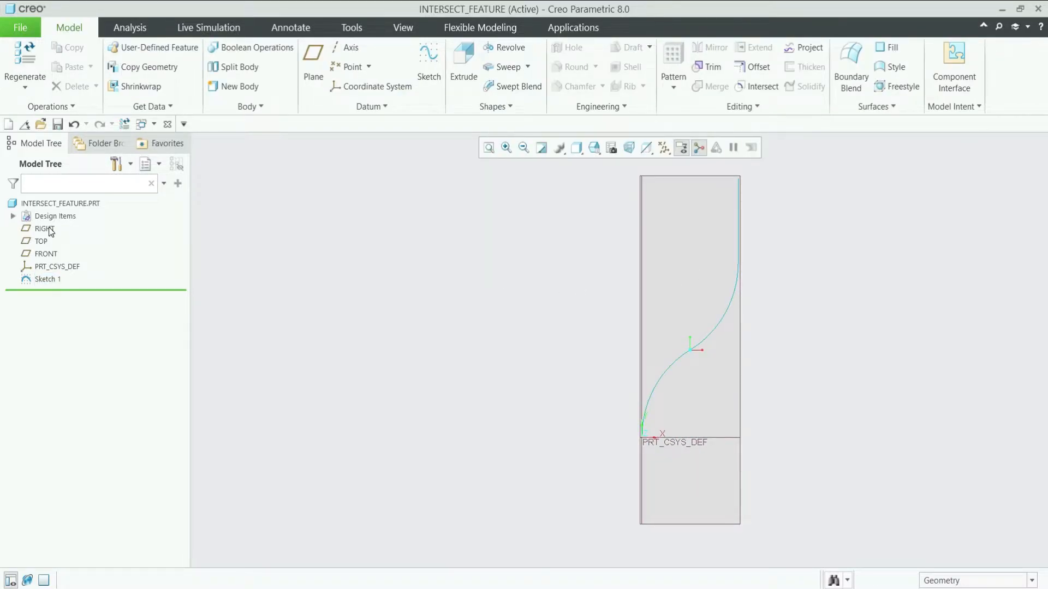
- Start Sketch 2 on the RIGHT plane, adding Sketch 1's curves as references
{"action": "left_click", "coordinate": [44, 228]}
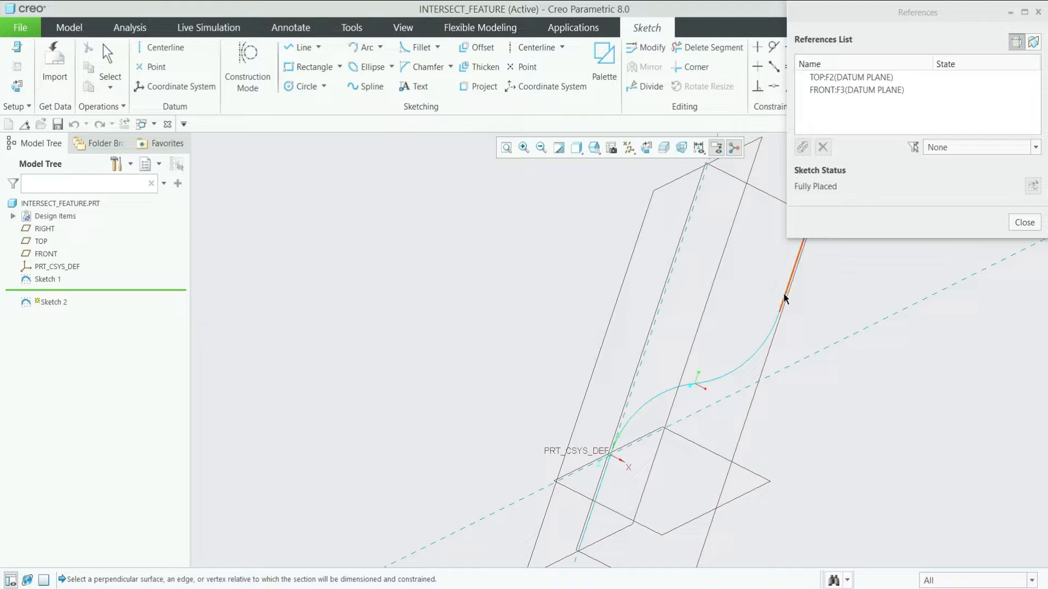
{"action": "left_click", "coordinate": [783, 298]}
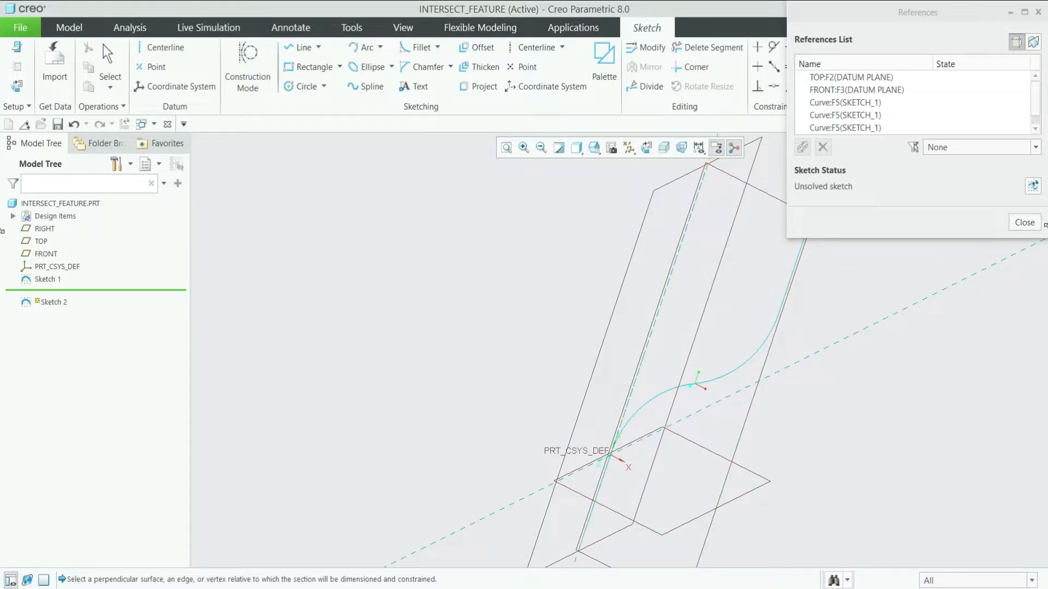
{"action": "left_click", "coordinate": [1024, 222]}
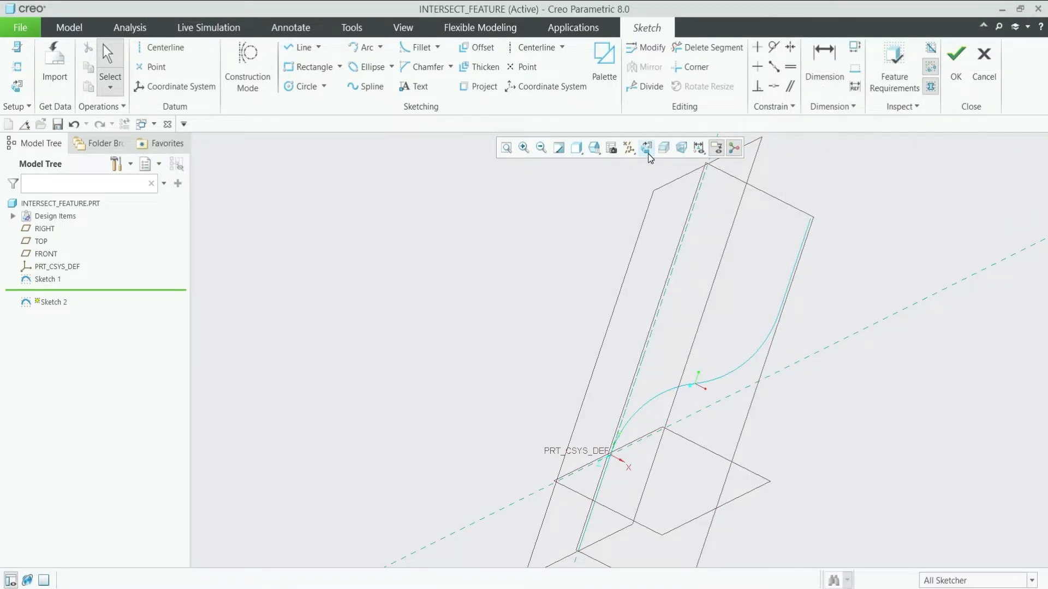
- Draw a vertical line below the origin, an R76.48 arc, and a horizontal segment
{"action": "left_click", "coordinate": [646, 148]}
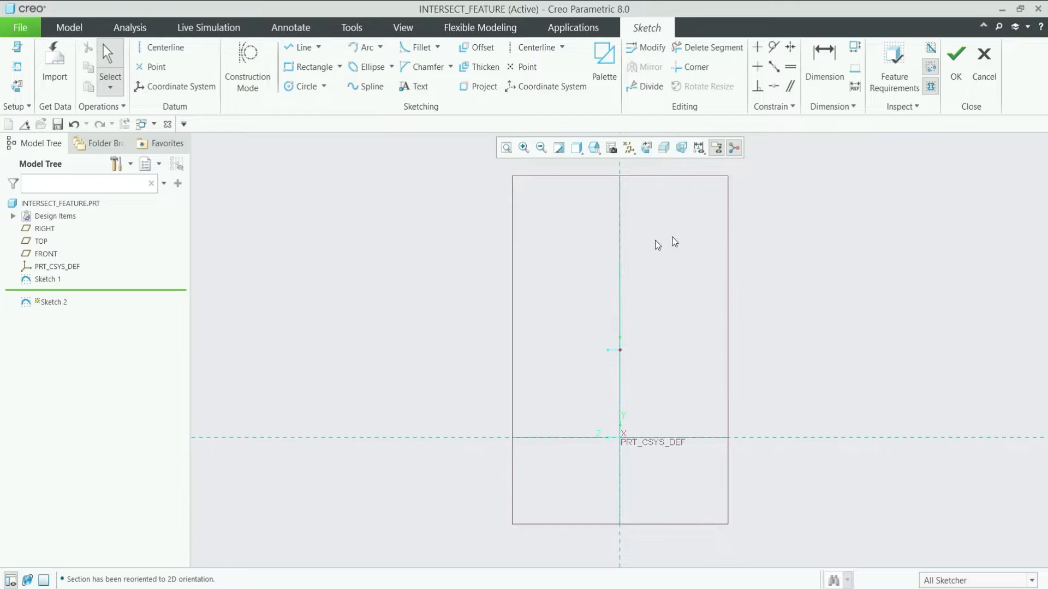
{"action": "left_click", "coordinate": [302, 48]}
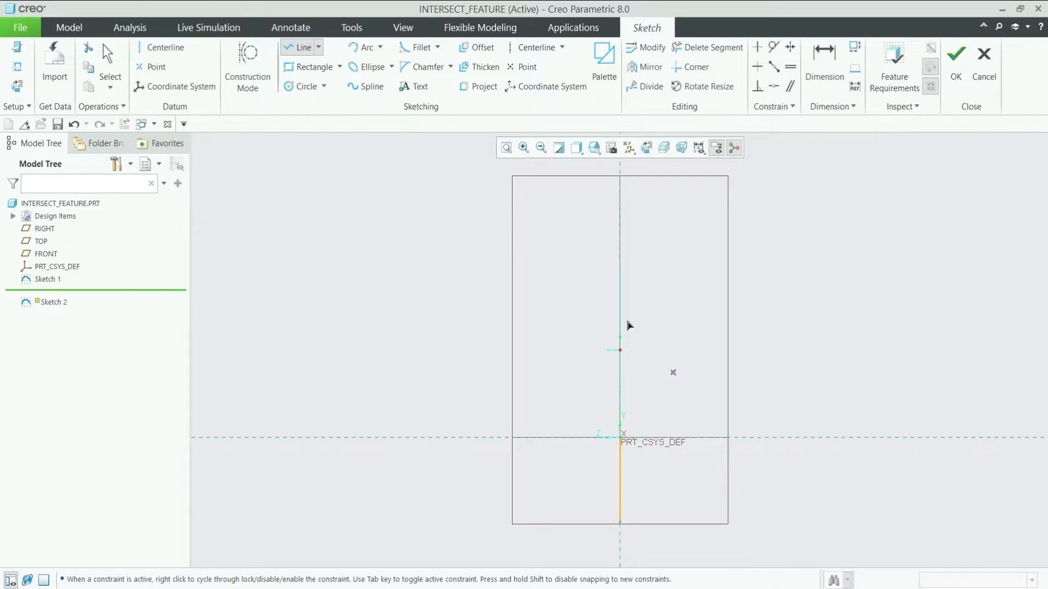
{"action": "left_click", "coordinate": [363, 48]}
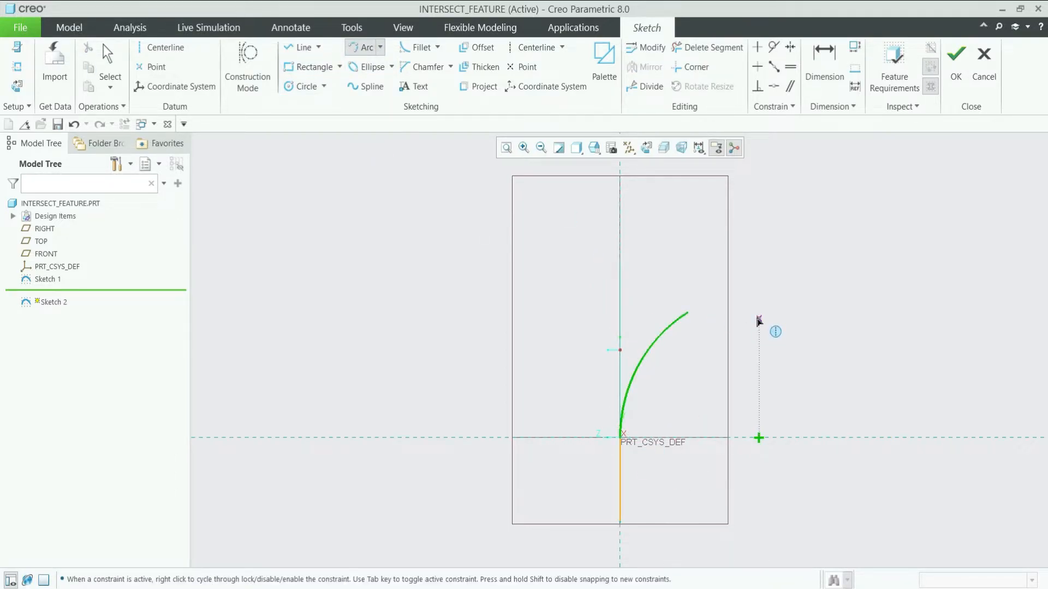
{"action": "left_click", "coordinate": [303, 48]}
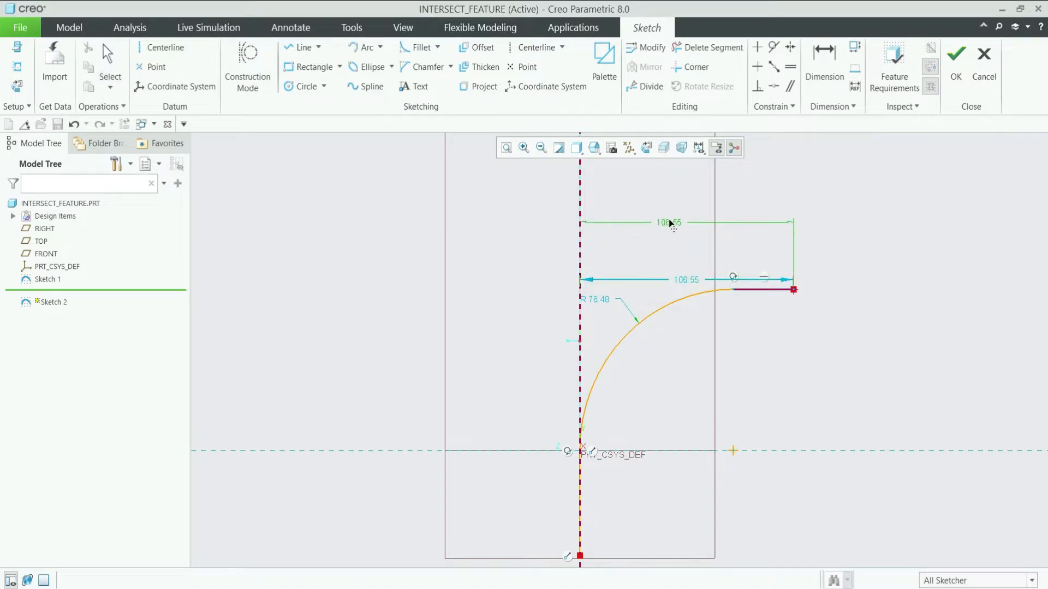
- Set the horizontal dimension to 100 and the arc radius to 70, then accept Sketch 2
{"action": "double_click", "coordinate": [670, 223]}
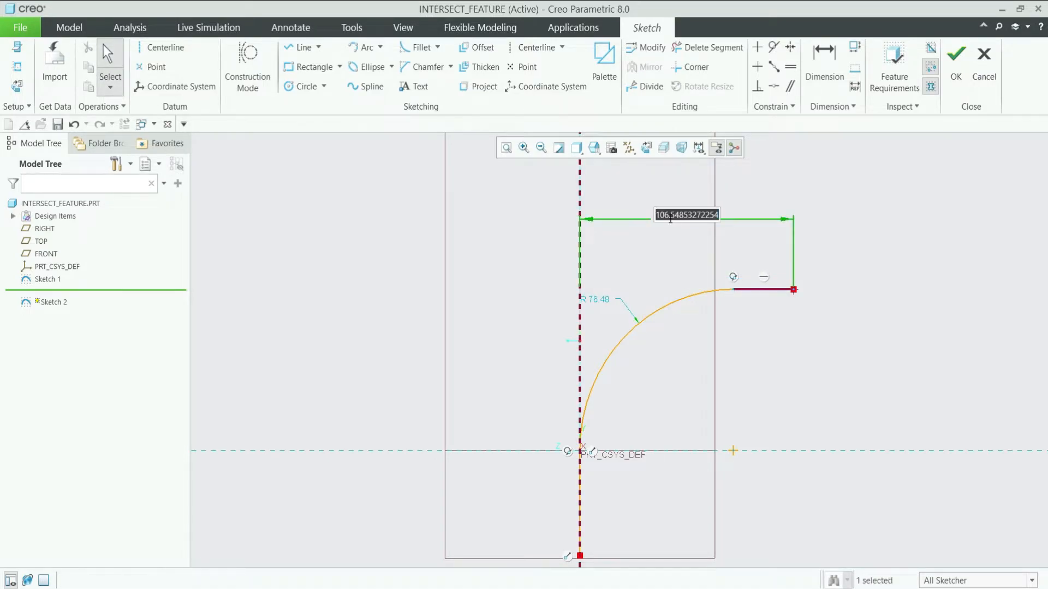
{"action": "type", "text": "100.00"}
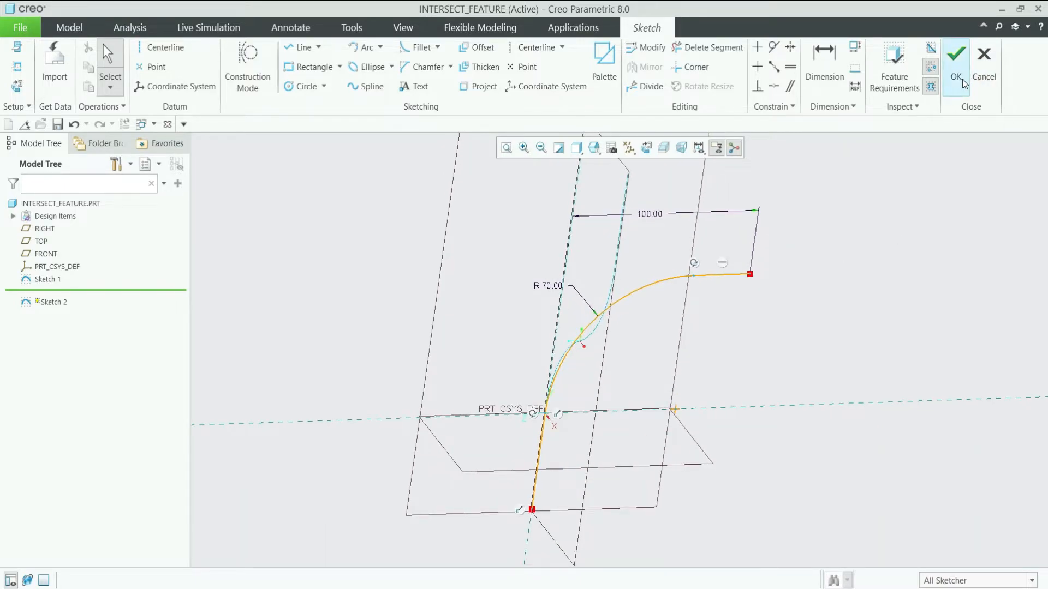
{"action": "left_click", "coordinate": [955, 57]}
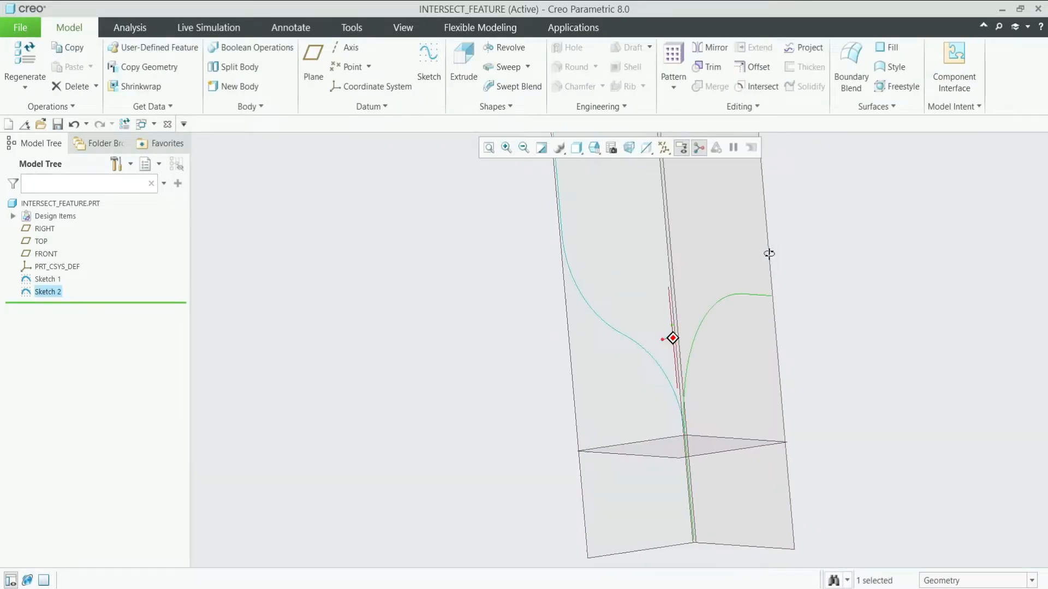
- Intersect Sketch 1 and Sketch 2 into the single 3D curve Intersect 1
{"action": "left_click_drag", "start_coordinate": [769, 254], "coordinate": [782, 318]}
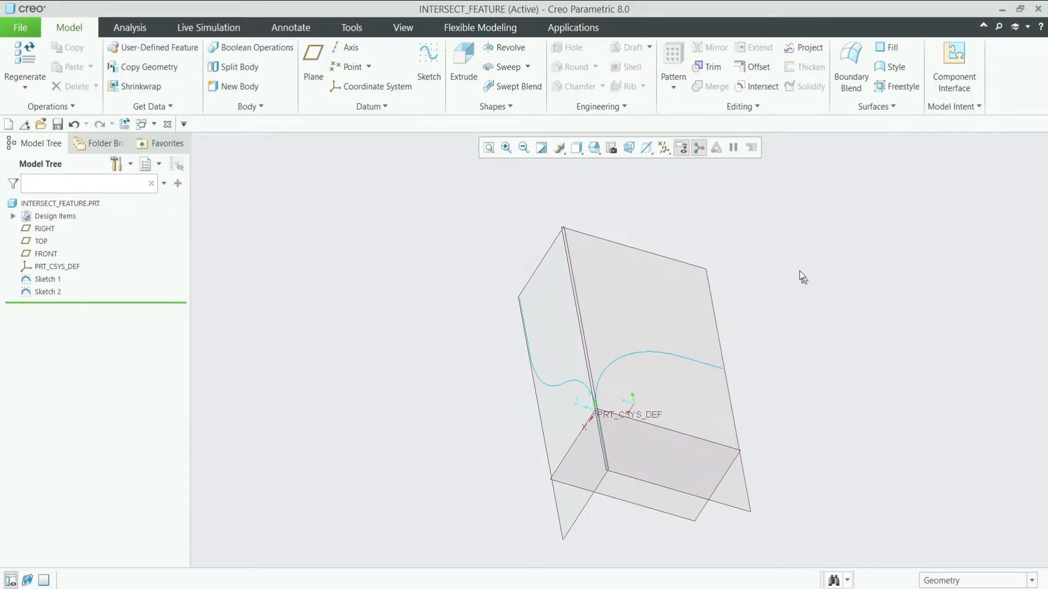
{"action": "mouse_move", "coordinate": [52, 287]}
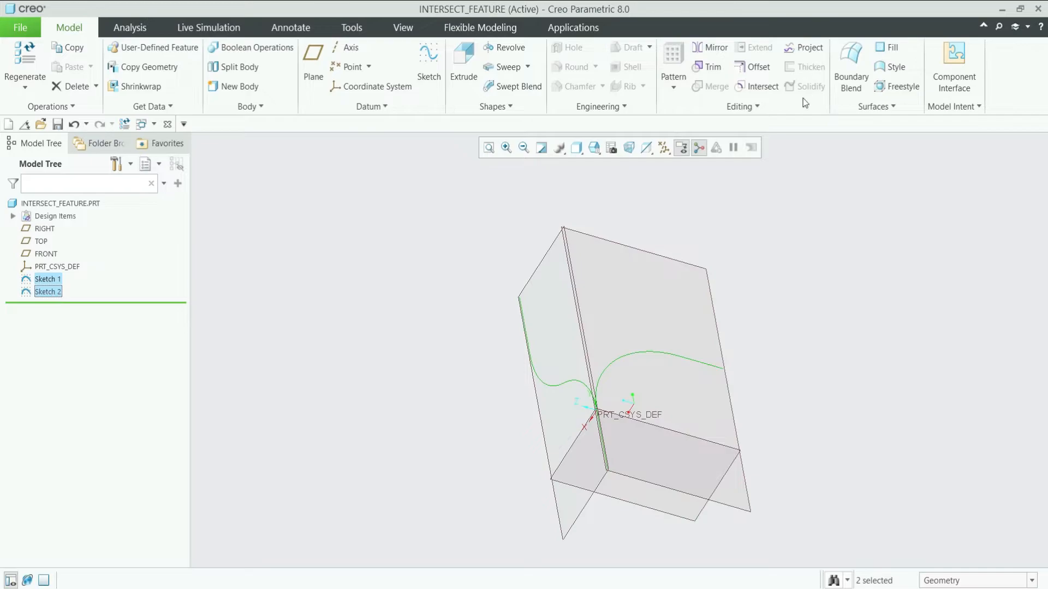
{"action": "left_click", "coordinate": [762, 87]}
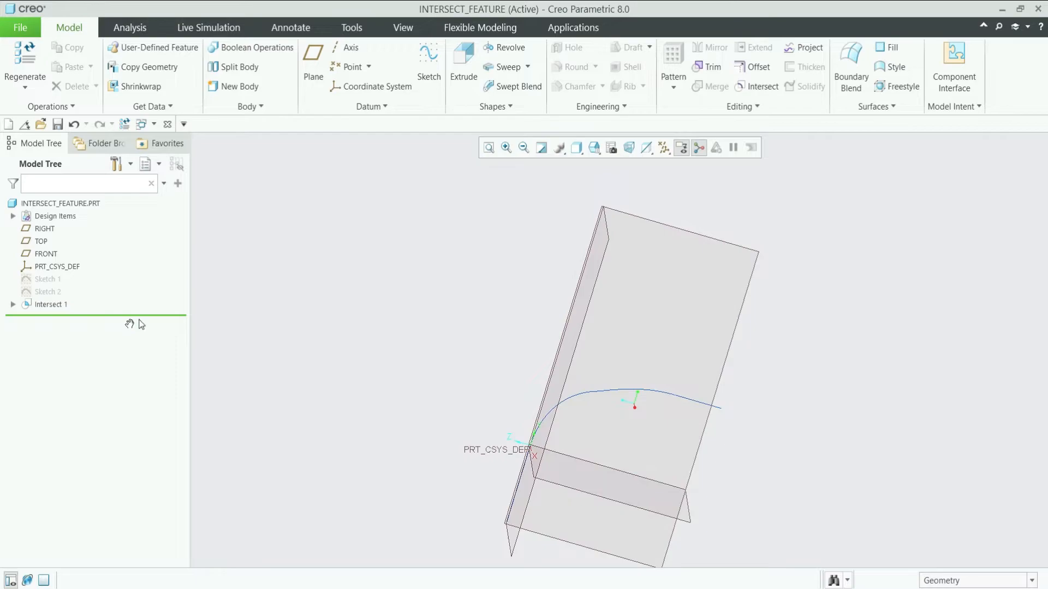
{"action": "left_click", "coordinate": [48, 292]}
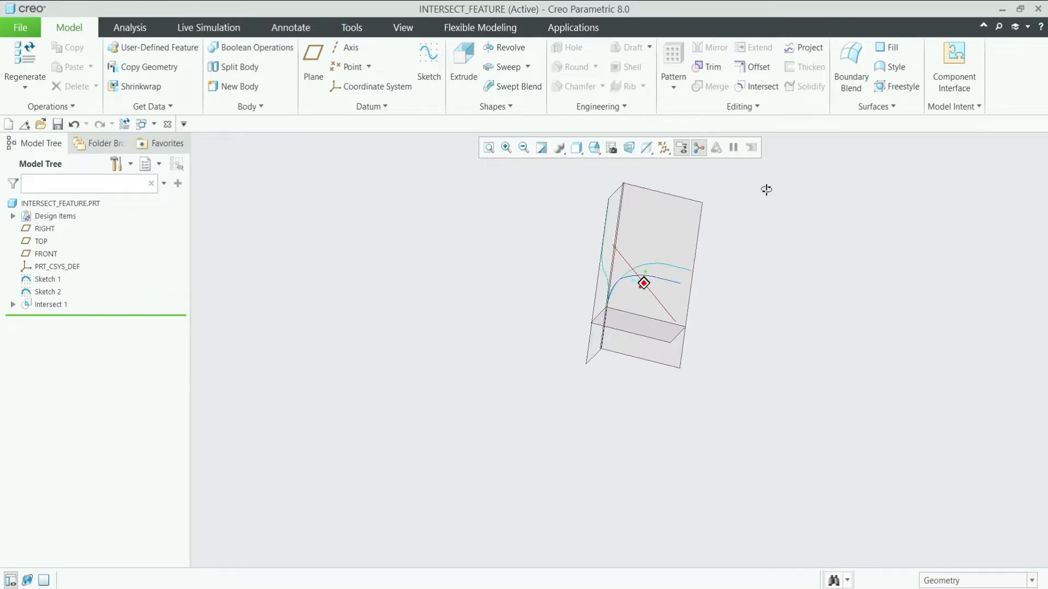
{"action": "left_click_drag", "start_coordinate": [766, 190], "coordinate": [785, 193]}
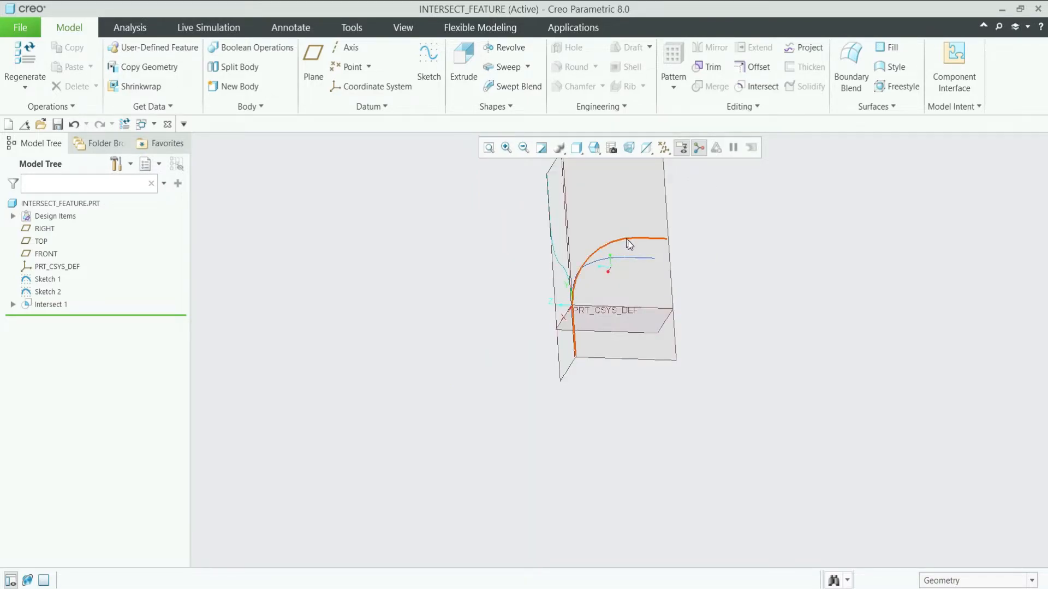
{"action": "left_click", "coordinate": [47, 278]}
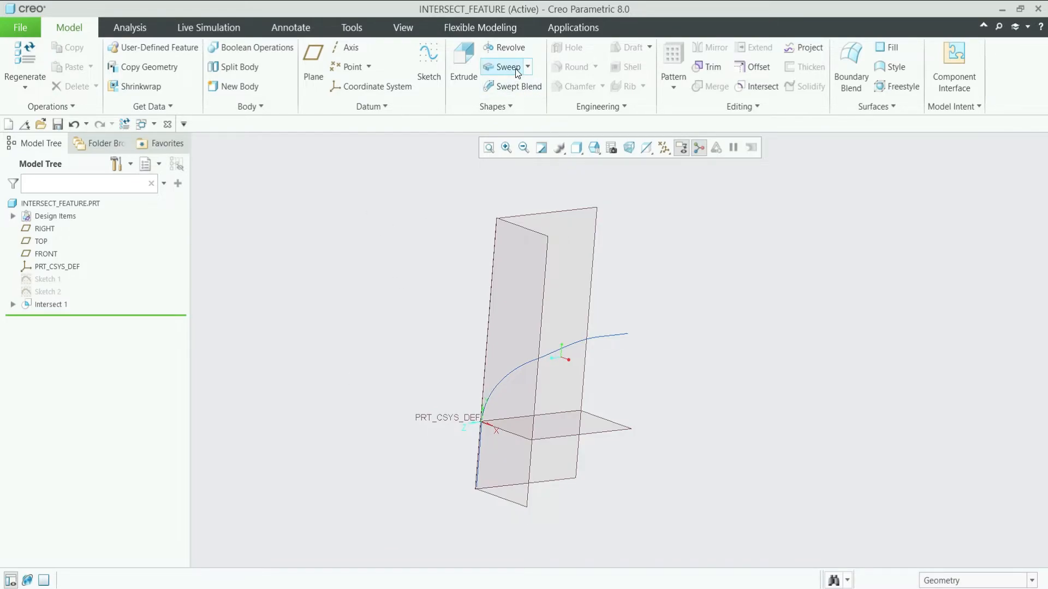
- Sweep concentric Ø30 and Ø45 circles along the Intersect 1 curve to create Sweep 1
{"action": "left_click", "coordinate": [503, 67]}
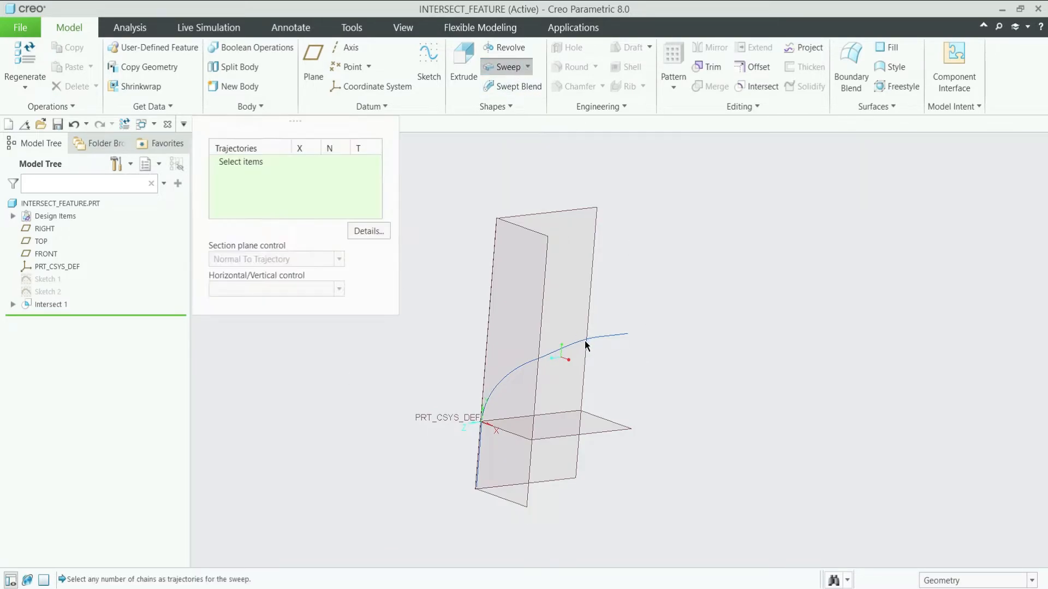
{"action": "left_click", "coordinate": [584, 345]}
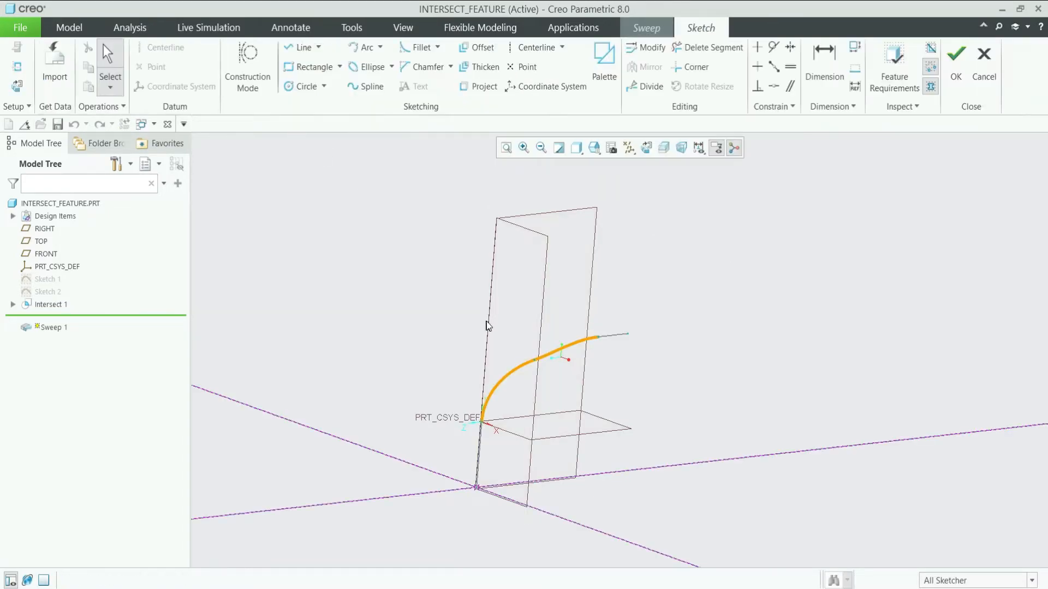
{"action": "left_click", "coordinate": [302, 85]}
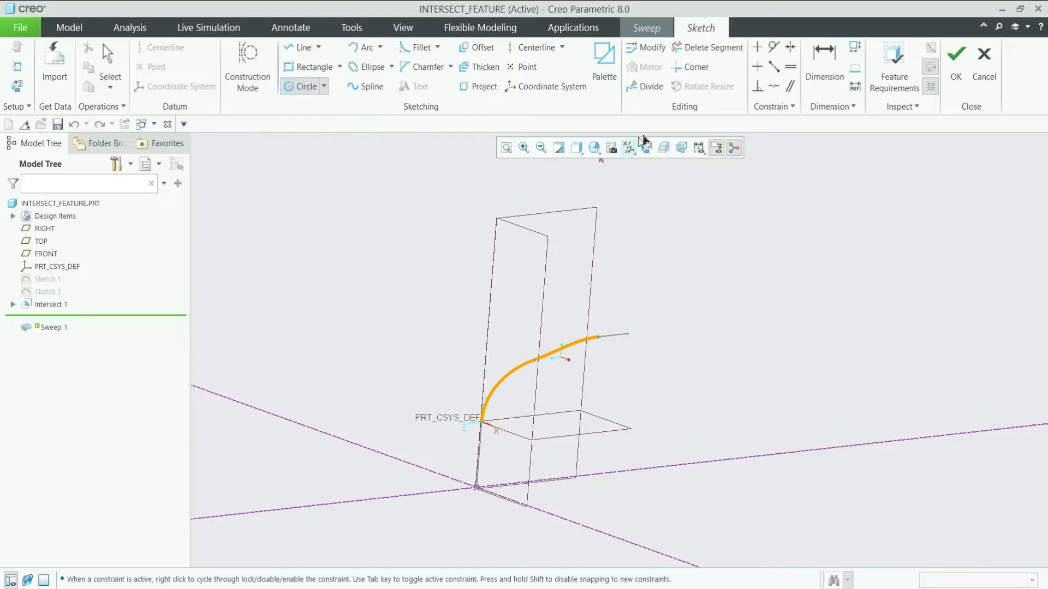
{"action": "left_click", "coordinate": [646, 148]}
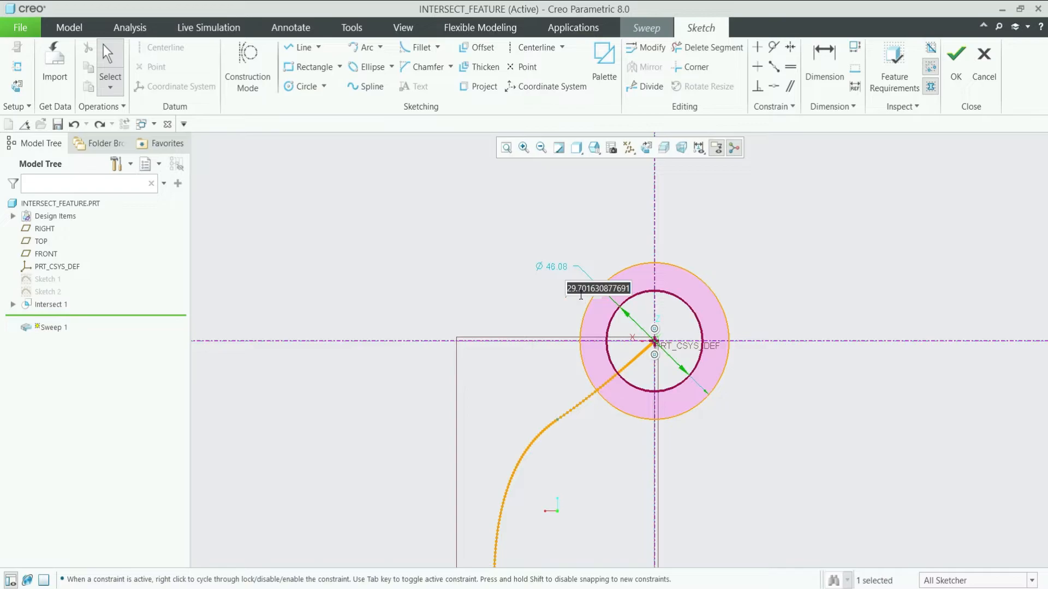
{"action": "type", "text": "30"}
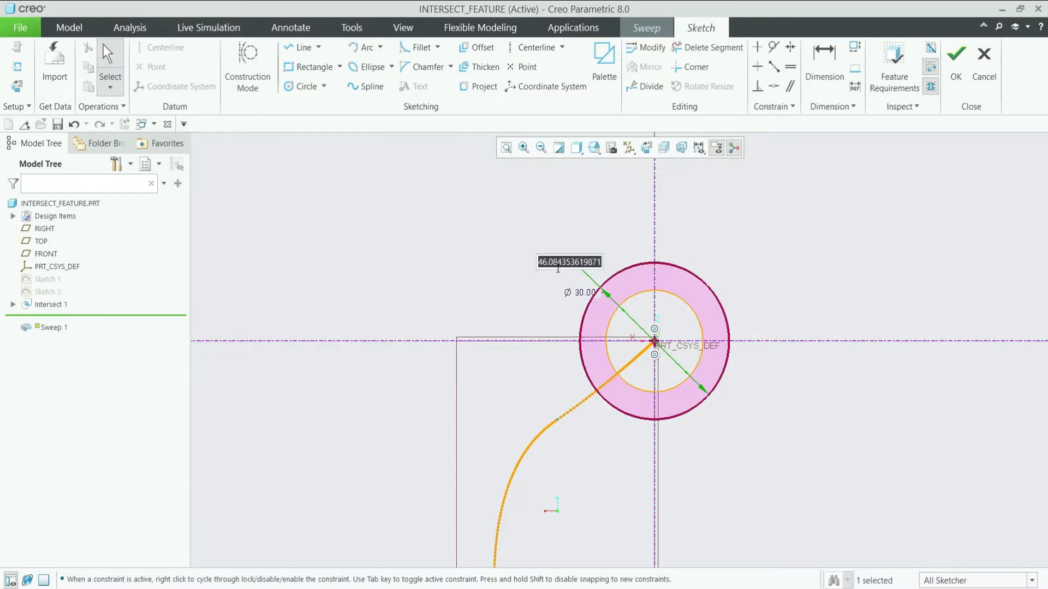
{"action": "type", "text": "45"}
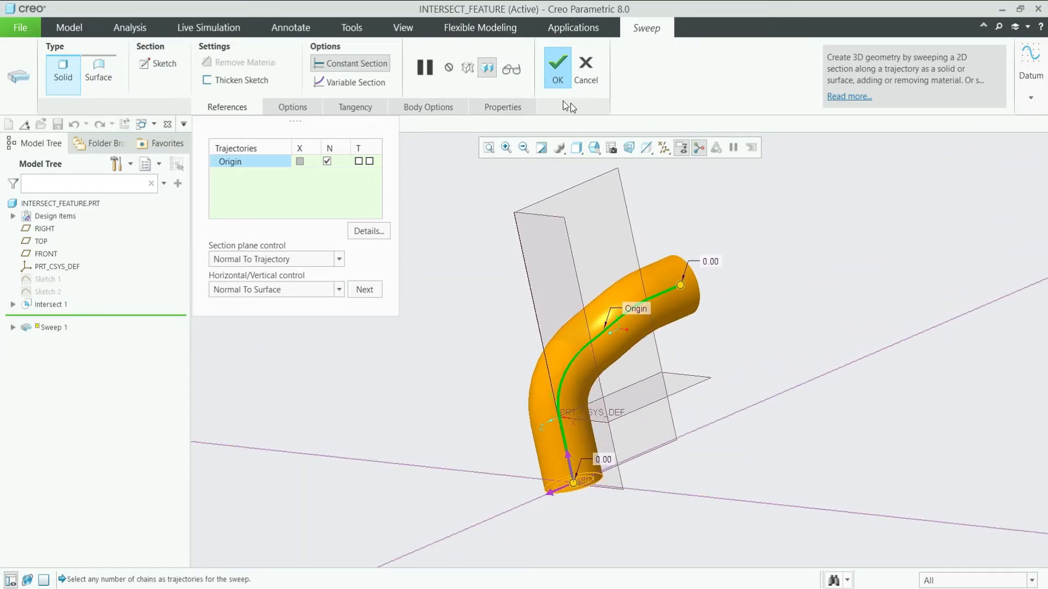
{"action": "left_click", "coordinate": [556, 61]}
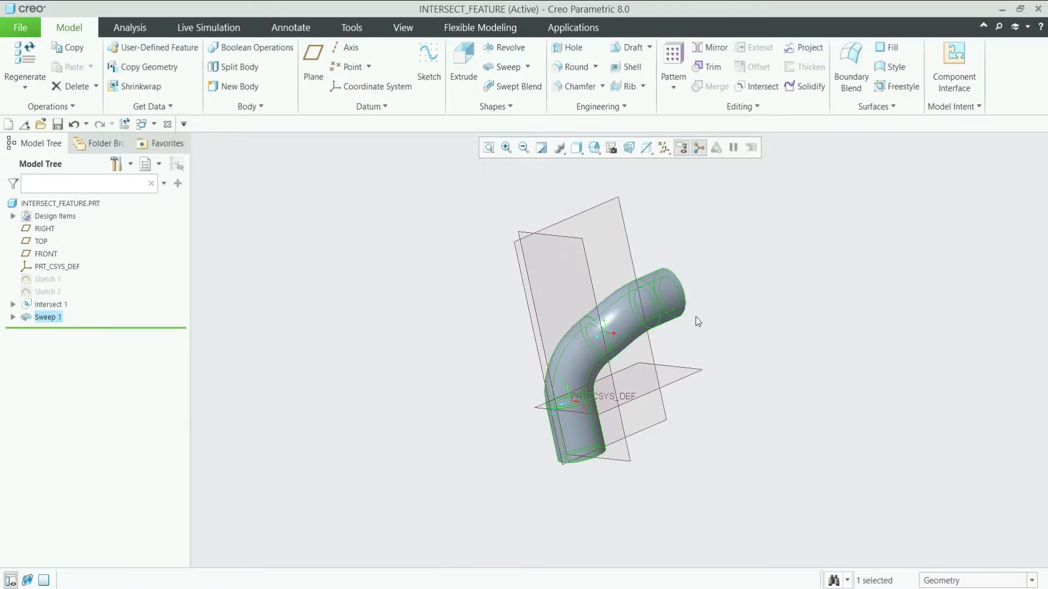
- Turn off datum plane display around the tube
{"action": "left_click_drag", "start_coordinate": [697, 321], "coordinate": [750, 267]}
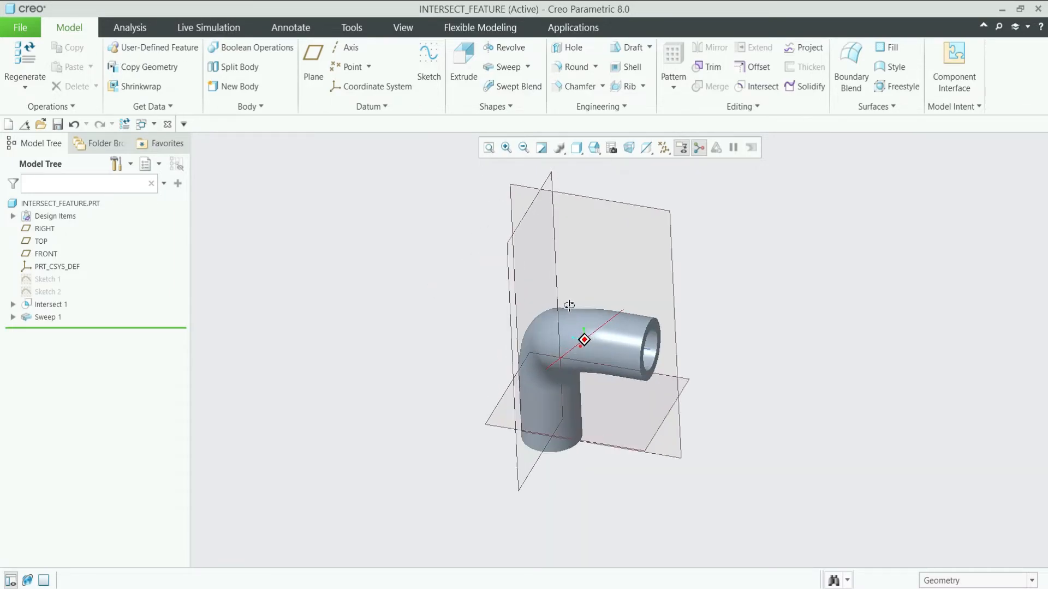
{"action": "left_click", "coordinate": [681, 148]}
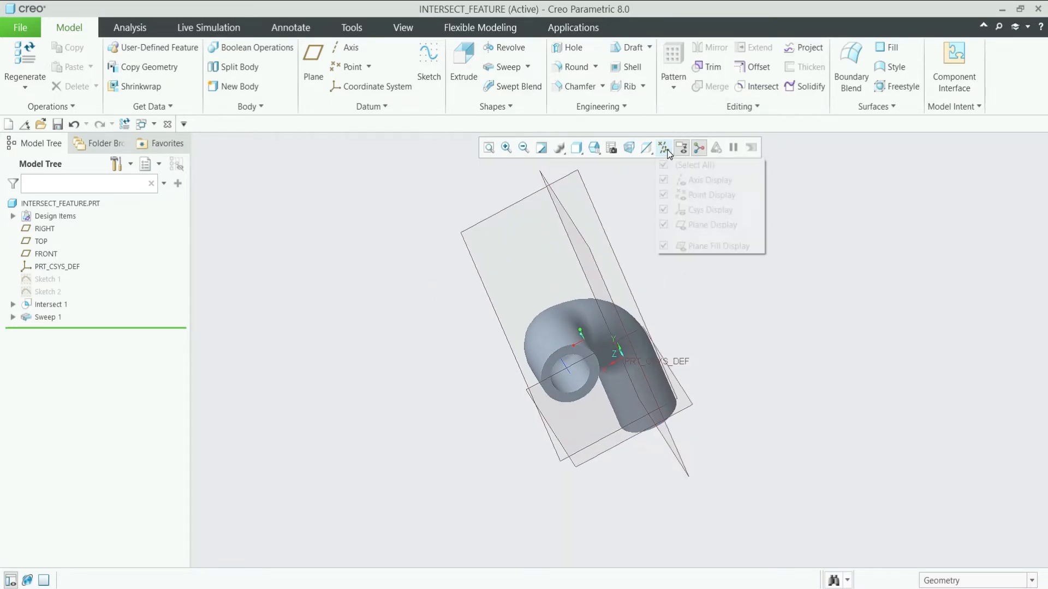
{"action": "left_click", "coordinate": [663, 165]}
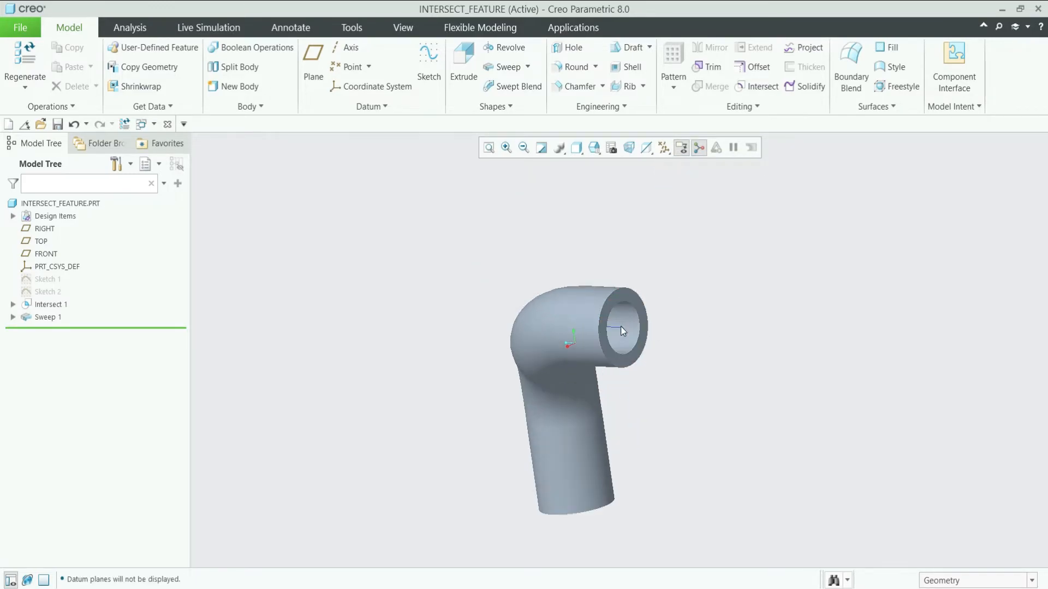
{"action": "left_click", "coordinate": [51, 304]}
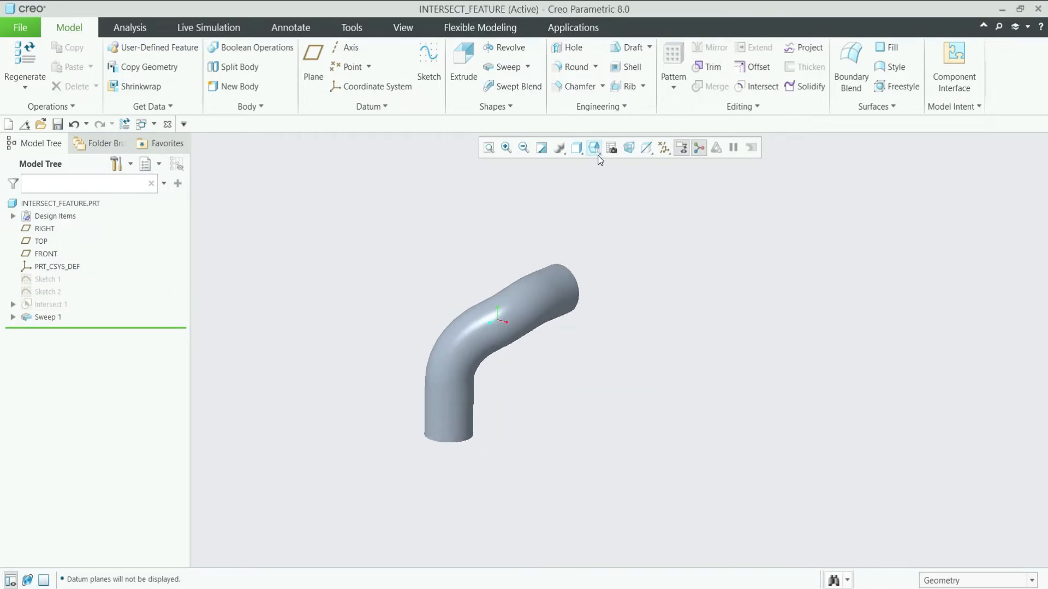
- Switch the model display style to Shading With Edges
{"action": "left_click", "coordinate": [593, 148]}
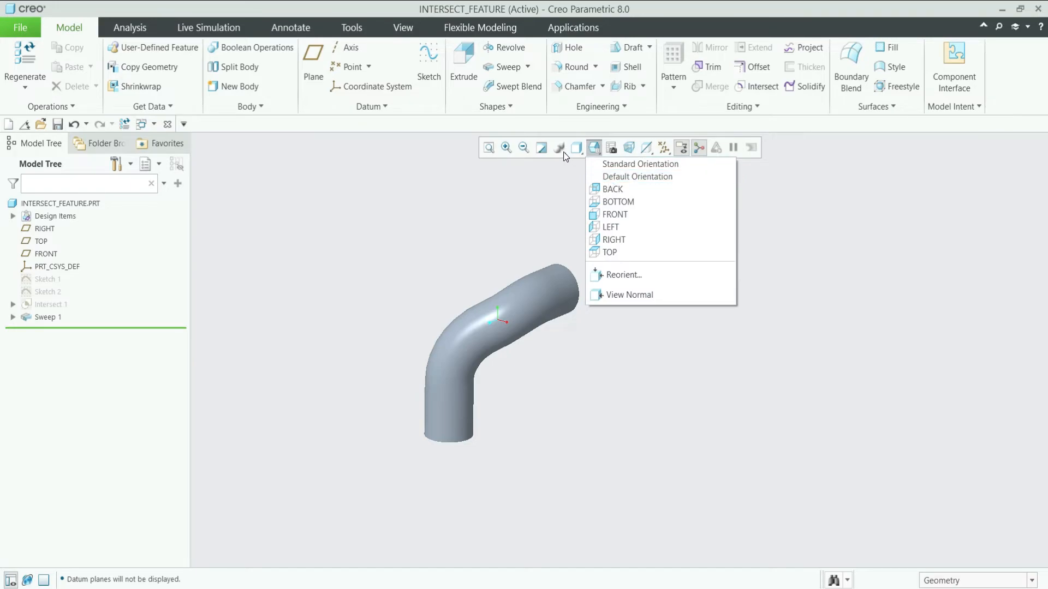
{"action": "left_click", "coordinate": [576, 148]}
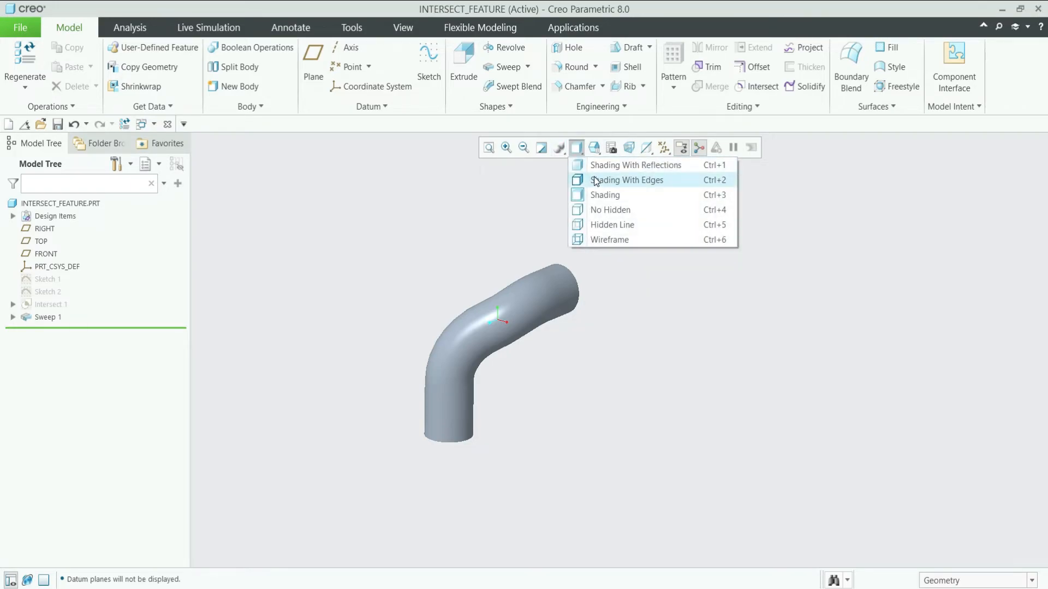
{"action": "left_click", "coordinate": [625, 179]}
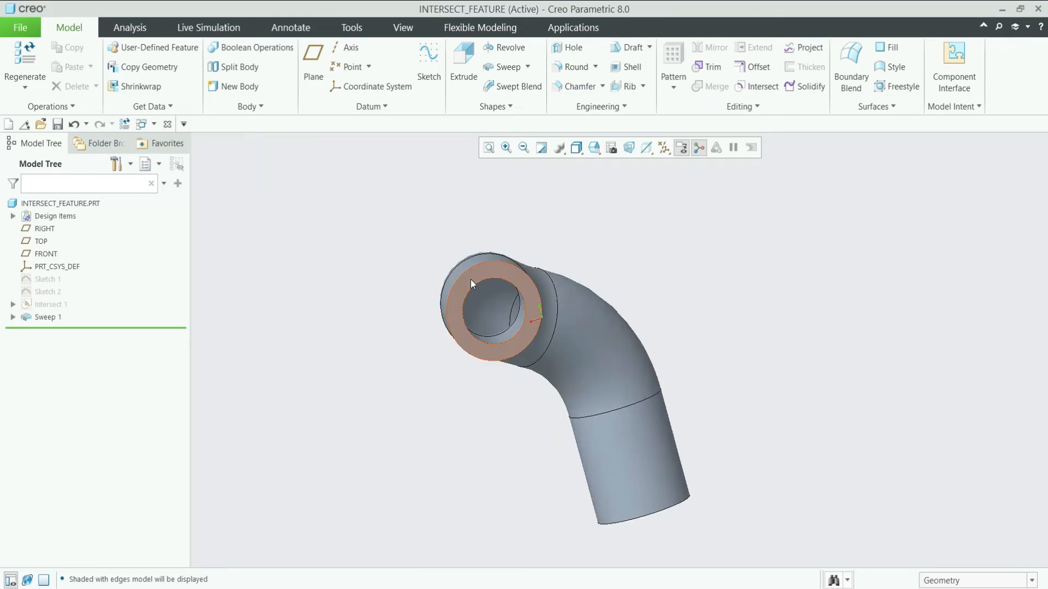
{"action": "left_click", "coordinate": [468, 283]}
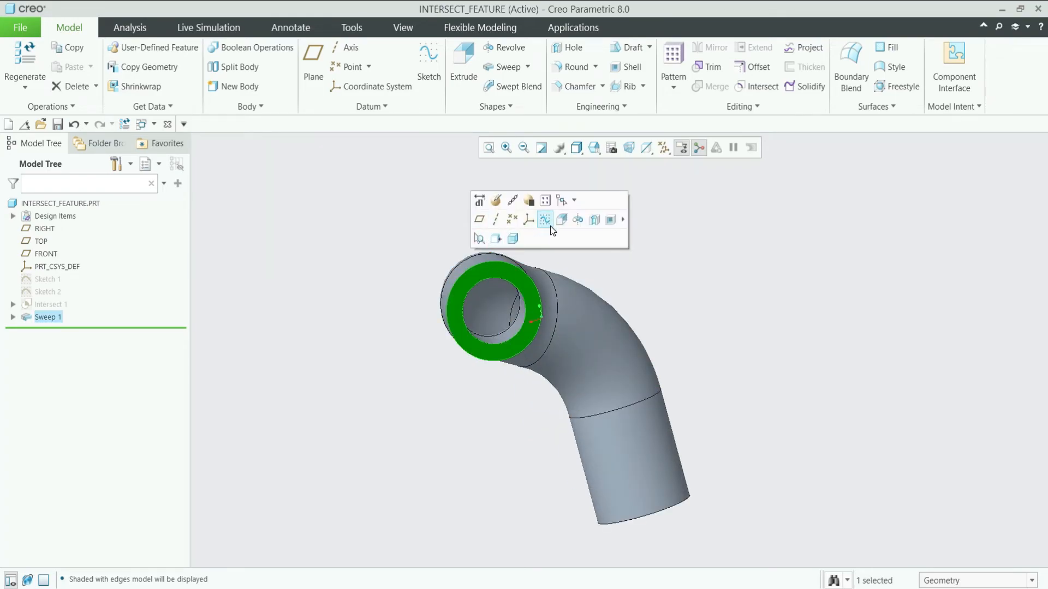
- Sketch on the tube end face a circle concentric with the bore, diameter 7
{"action": "left_click", "coordinate": [545, 219]}
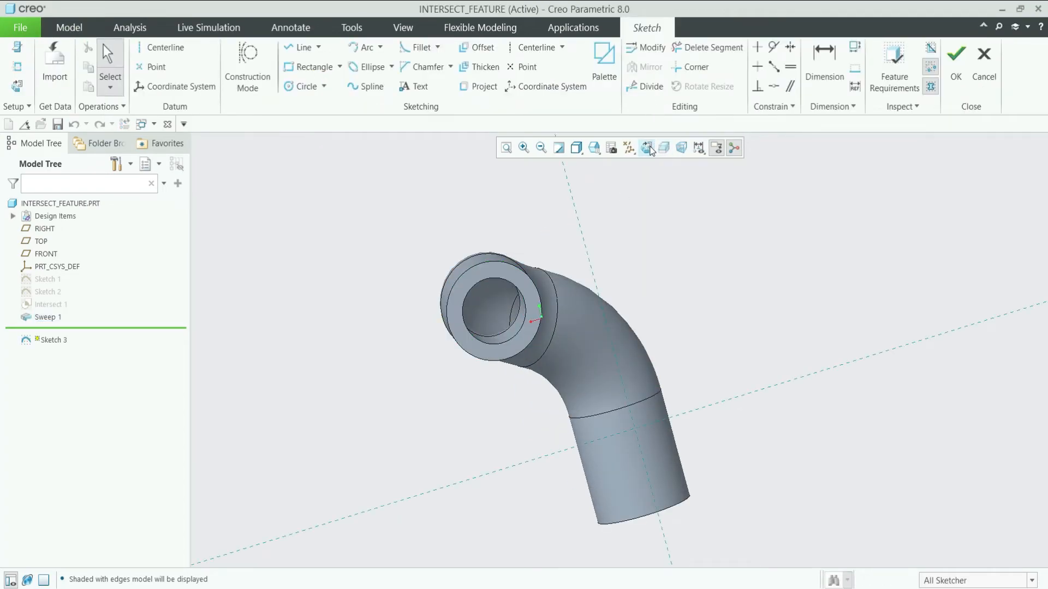
{"action": "left_click", "coordinate": [646, 148]}
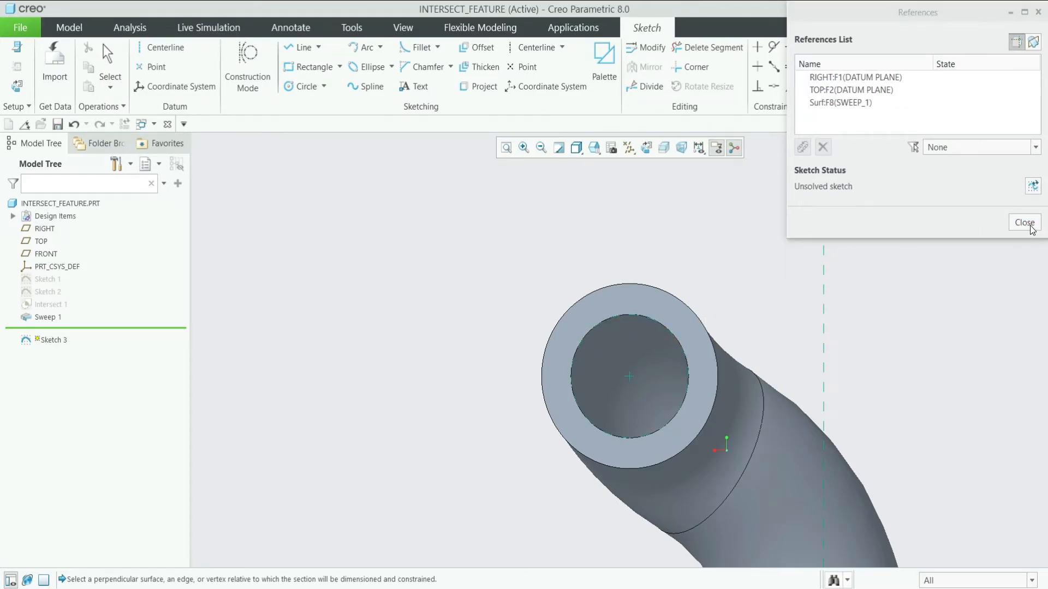
{"action": "left_click", "coordinate": [1023, 222]}
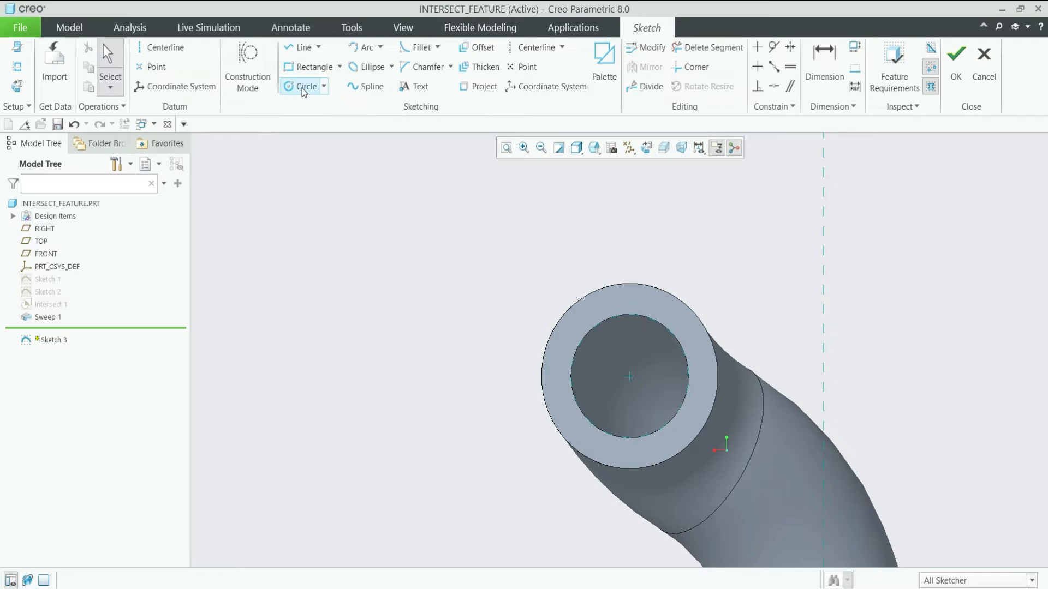
{"action": "left_click", "coordinate": [304, 87]}
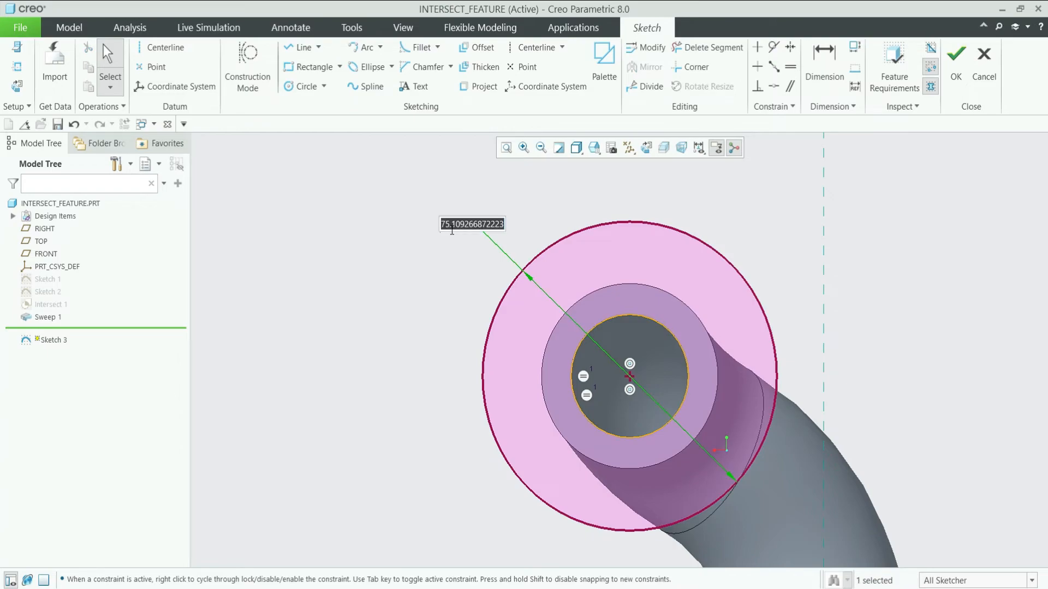
{"action": "type", "text": "7"}
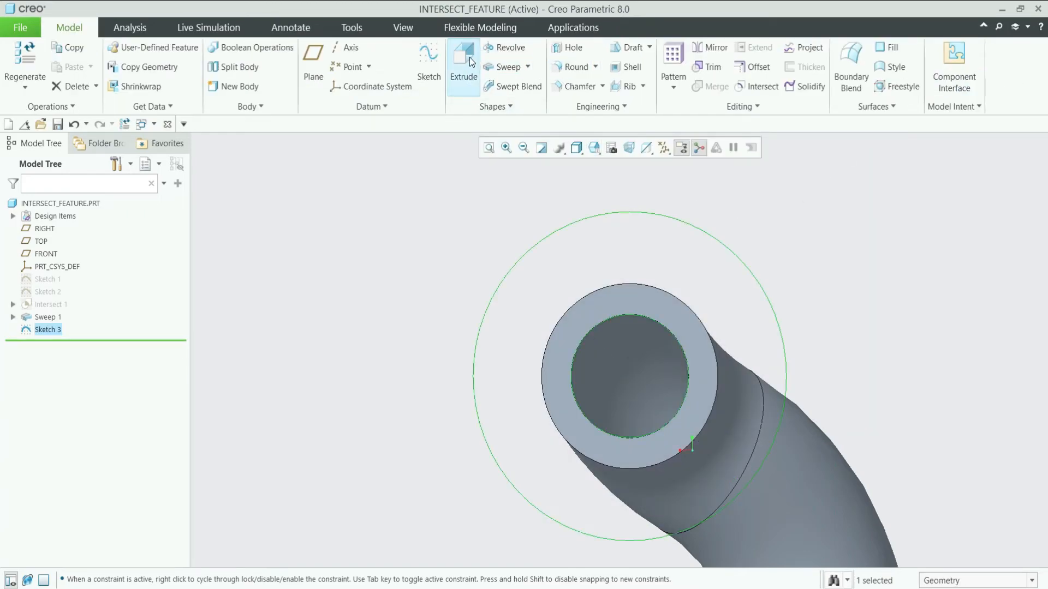
- Extrude Sketch 3 to a depth of 20 mm as the first flange
{"action": "left_click", "coordinate": [462, 63]}
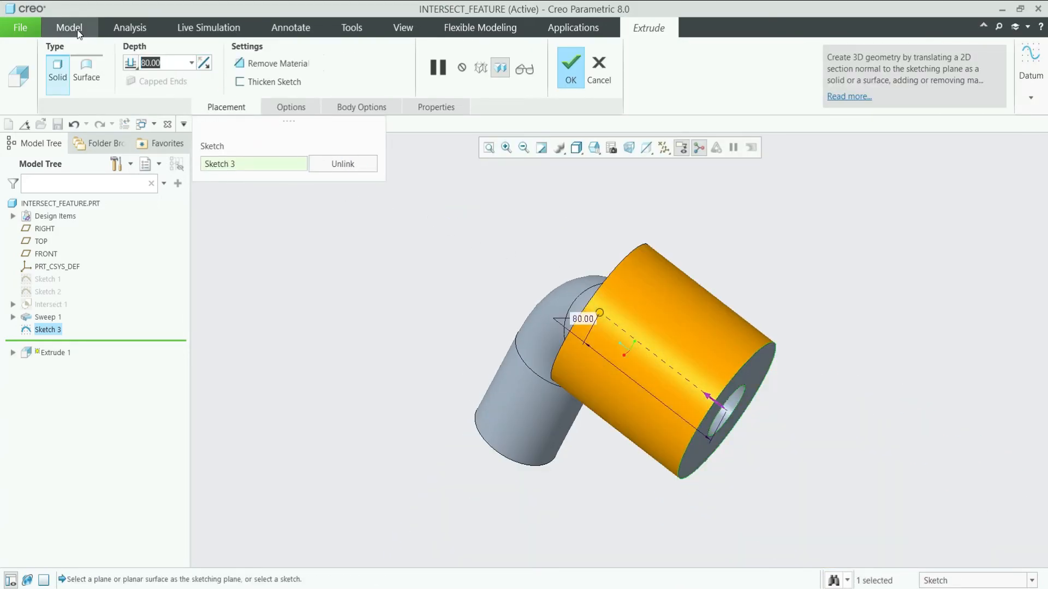
{"action": "type", "text": "20.00"}
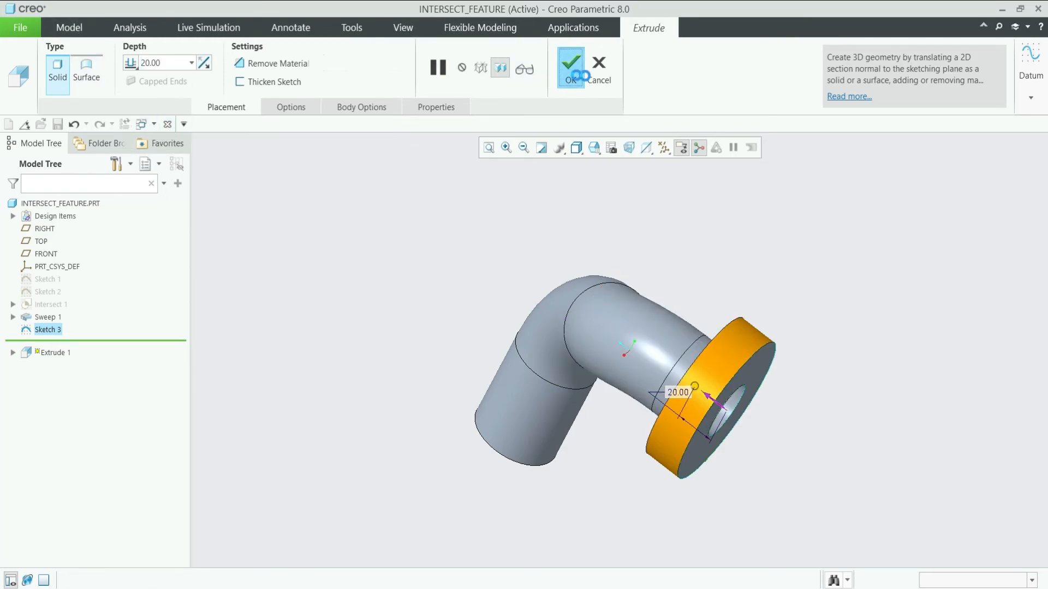
{"action": "left_click", "coordinate": [569, 63]}
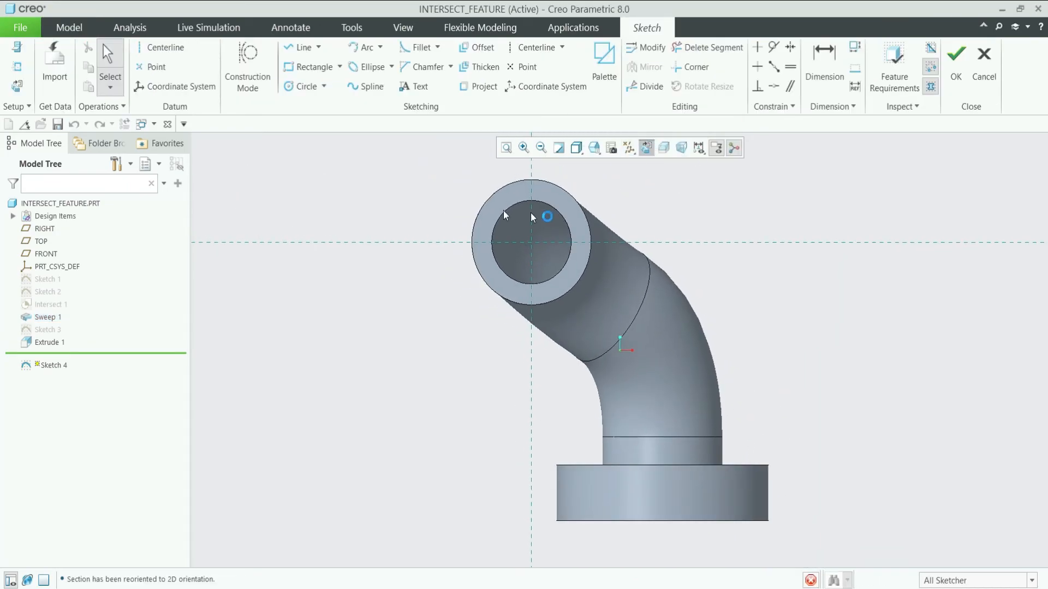
- Draw a concentric circle on the far tube end and set its diameter to 80
{"action": "left_click", "coordinate": [302, 86]}
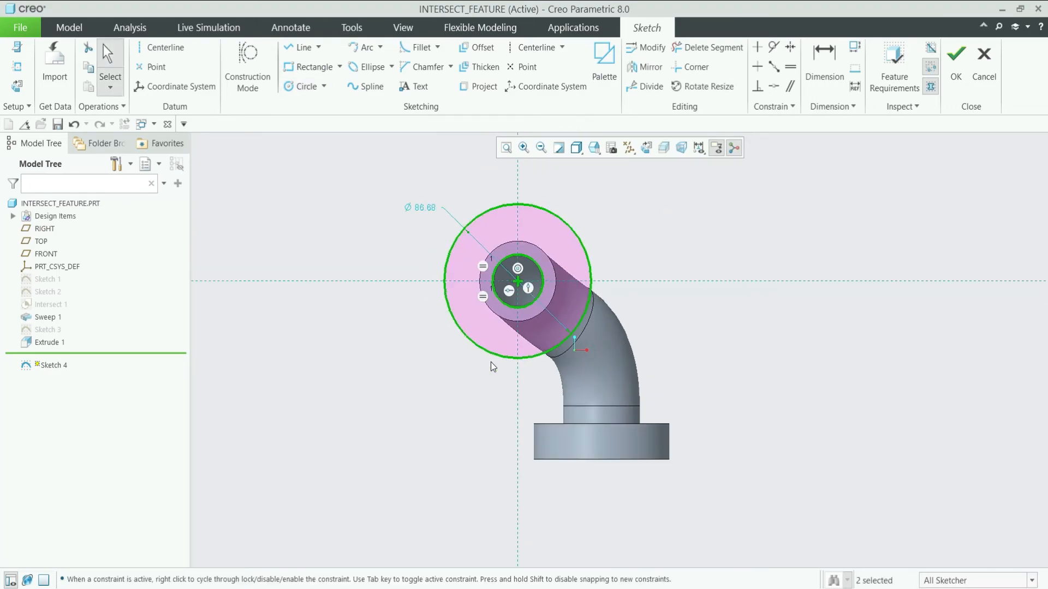
{"action": "double_click", "coordinate": [419, 208]}
{"action": "type", "text": "80"}
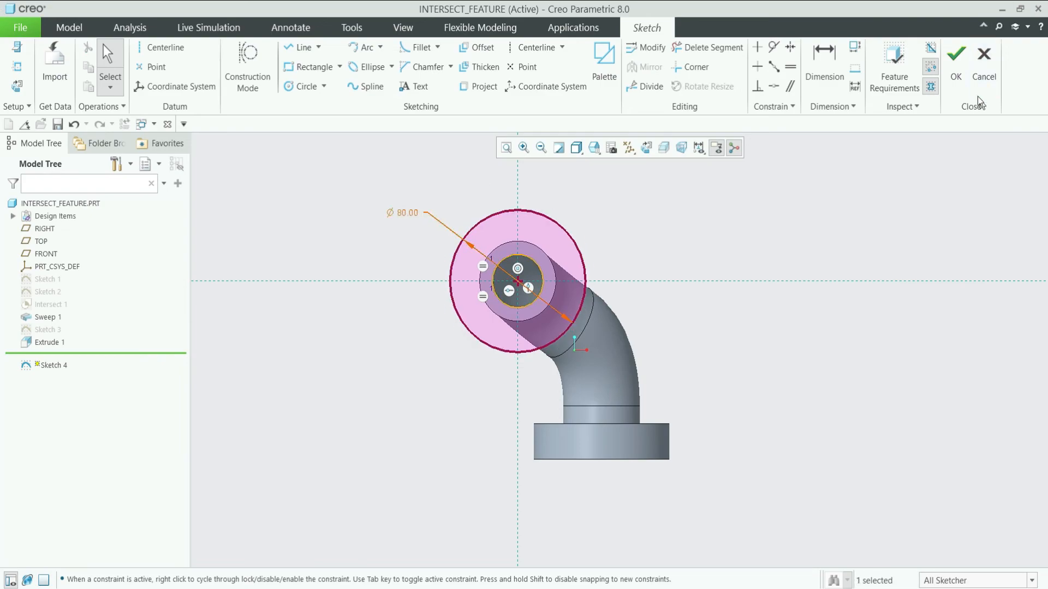
{"action": "left_click", "coordinate": [955, 57]}
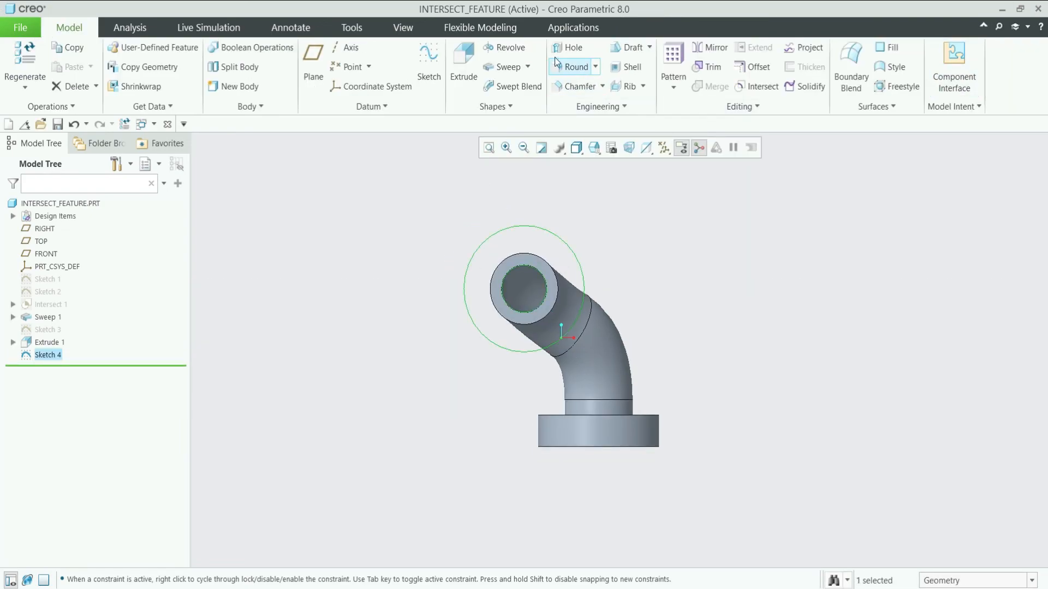
- Extrude Sketch 4 to a depth of 20 mm as the second flange
{"action": "left_click", "coordinate": [463, 65]}
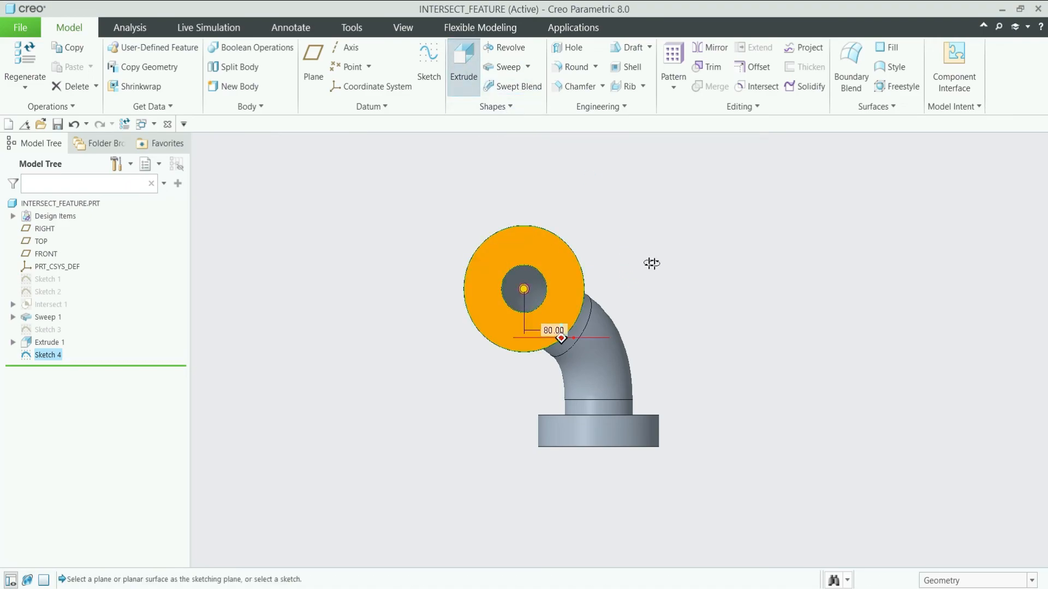
{"action": "left_click", "coordinate": [462, 63]}
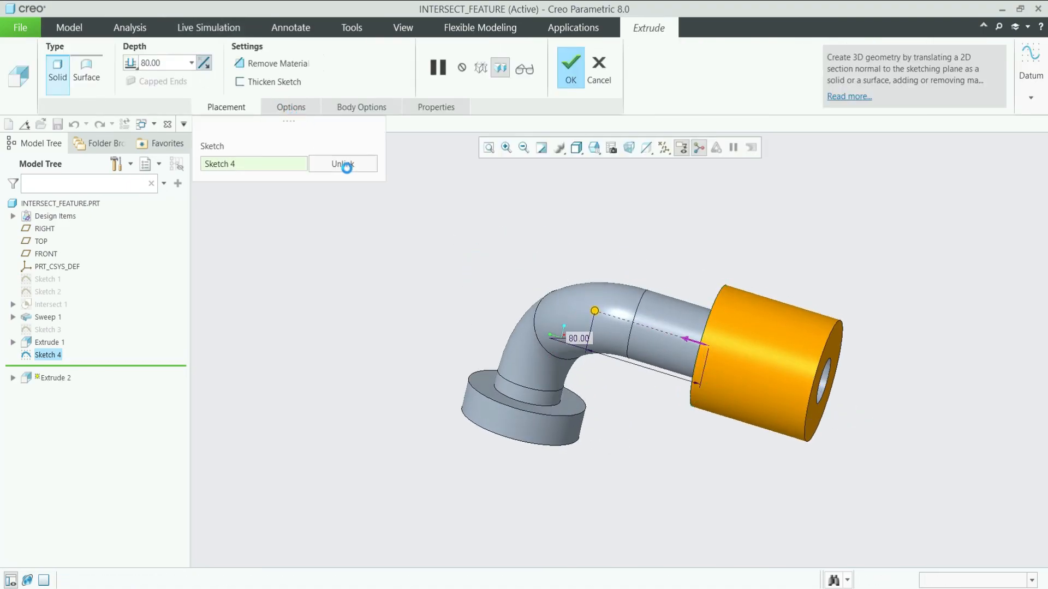
{"action": "type", "text": "20"}
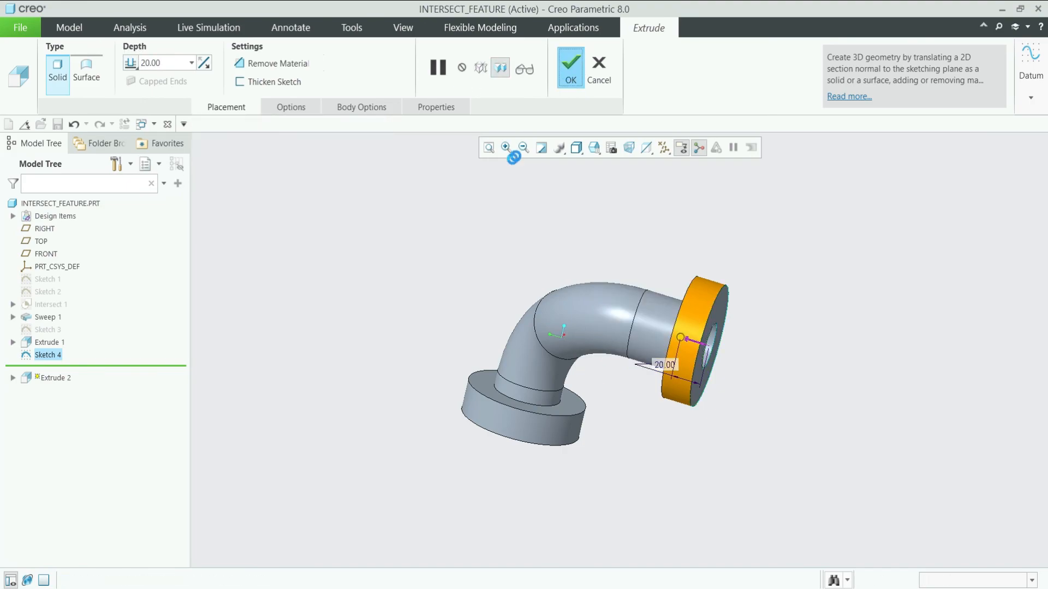
{"action": "left_click", "coordinate": [569, 66]}
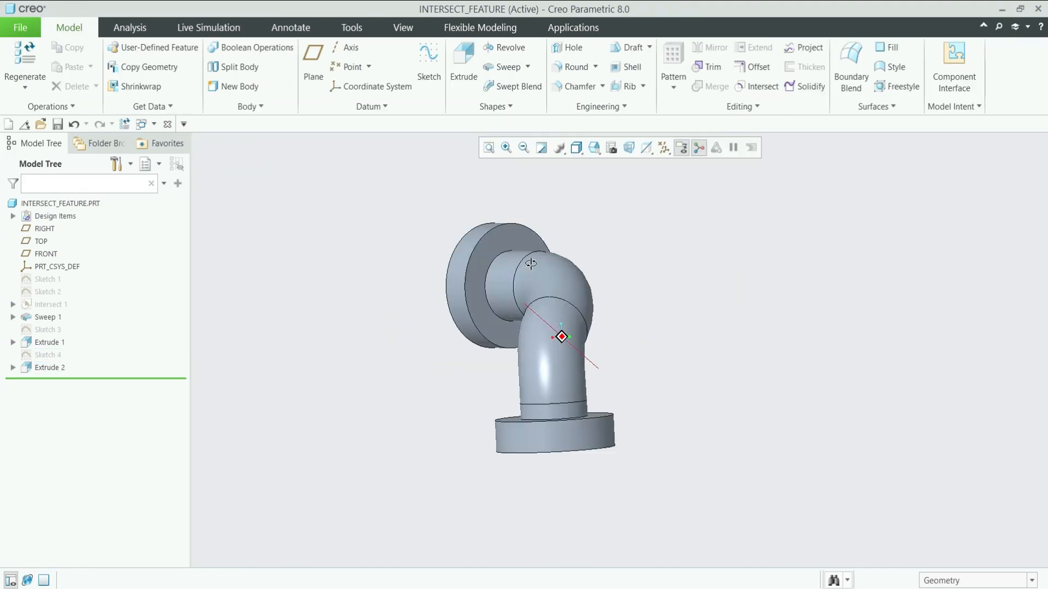